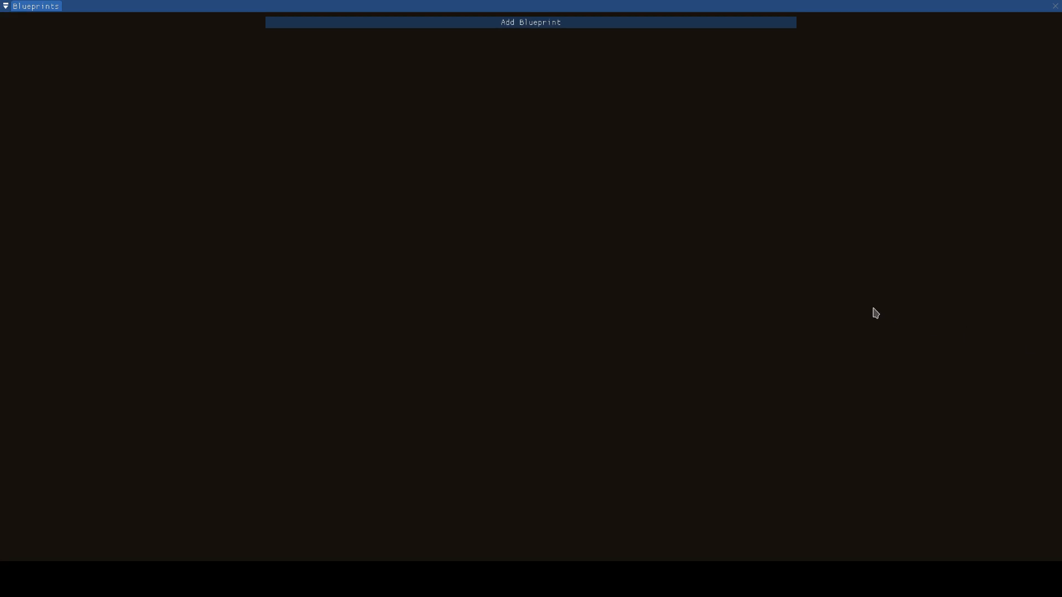
{"action": "mouse_move", "coordinate": [870, 313]}
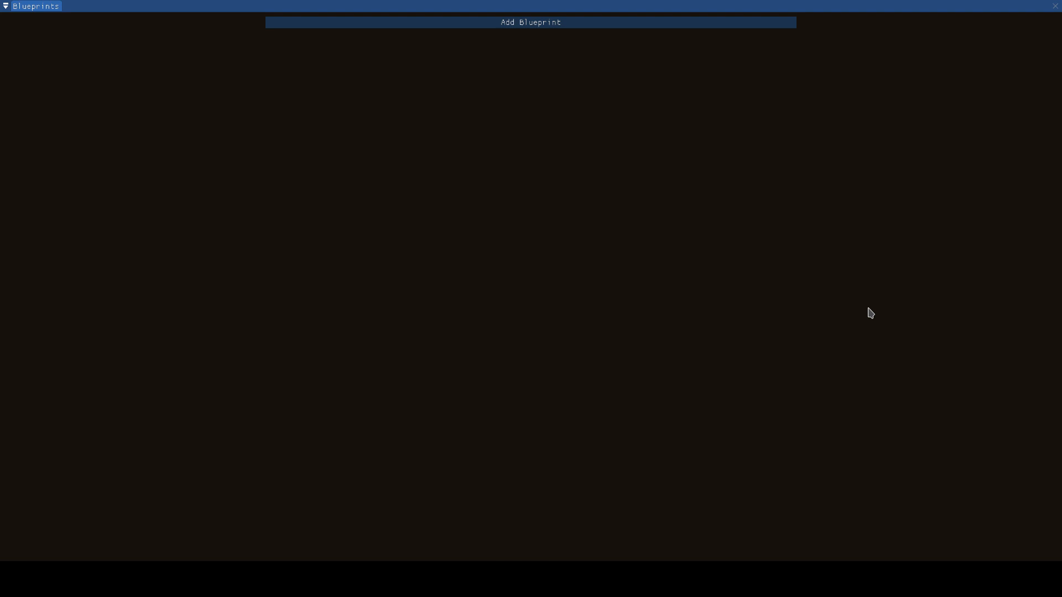
{"action": "mouse_move", "coordinate": [476, 243]}
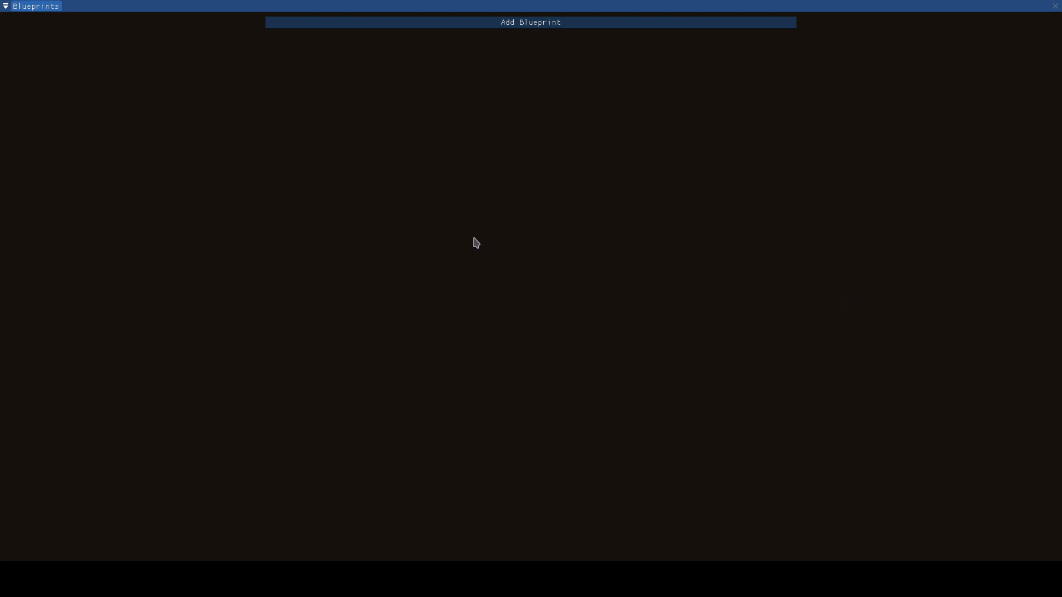
{"action": "mouse_move", "coordinate": [453, 135]}
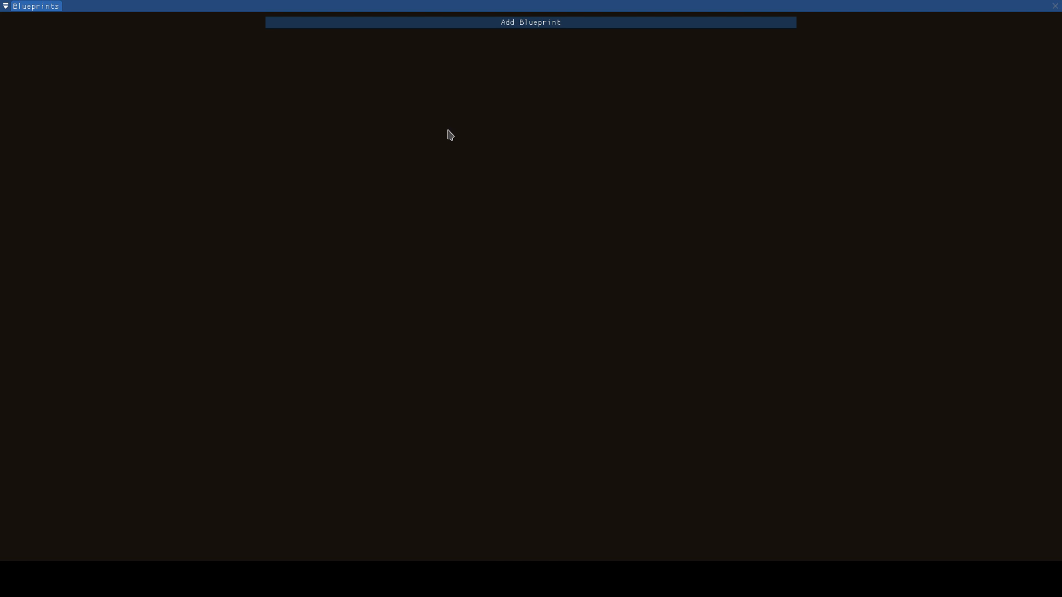
{"action": "mouse_move", "coordinate": [445, 134]}
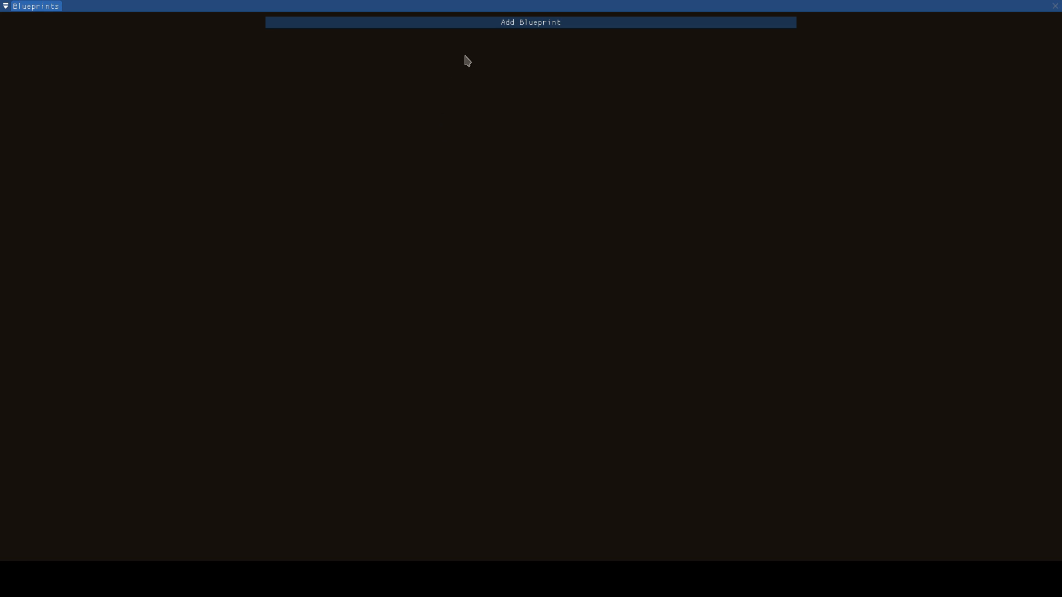
{"action": "mouse_move", "coordinate": [484, 77]}
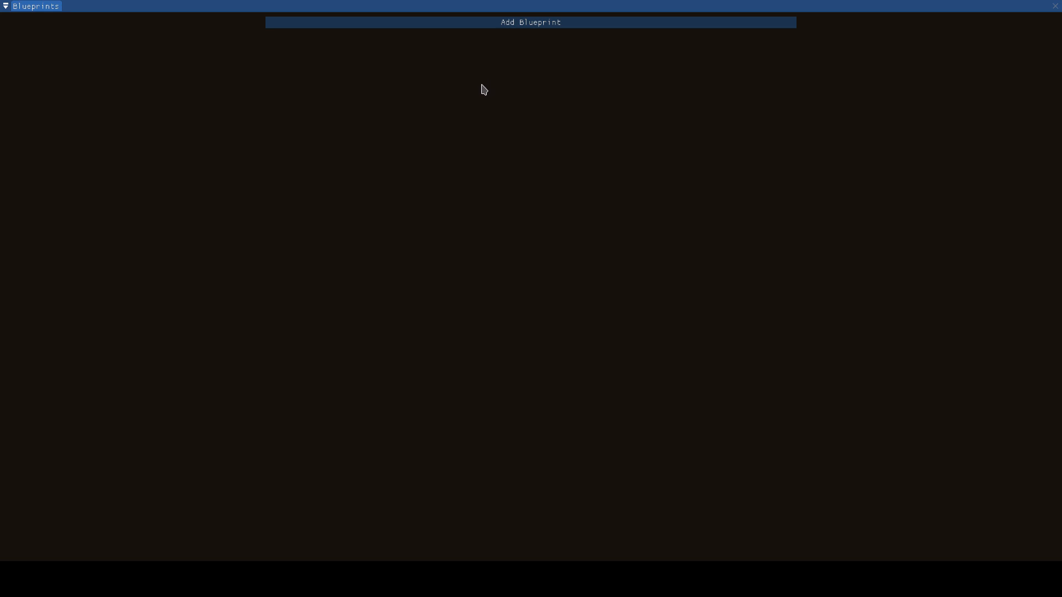
{"action": "mouse_move", "coordinate": [549, 146]}
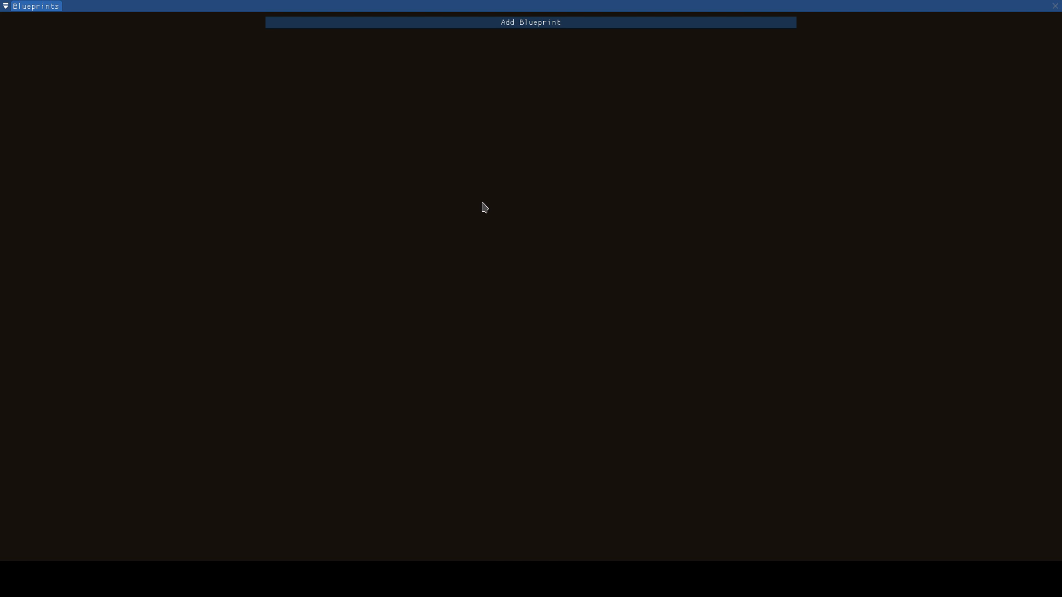
{"action": "mouse_move", "coordinate": [480, 206]}
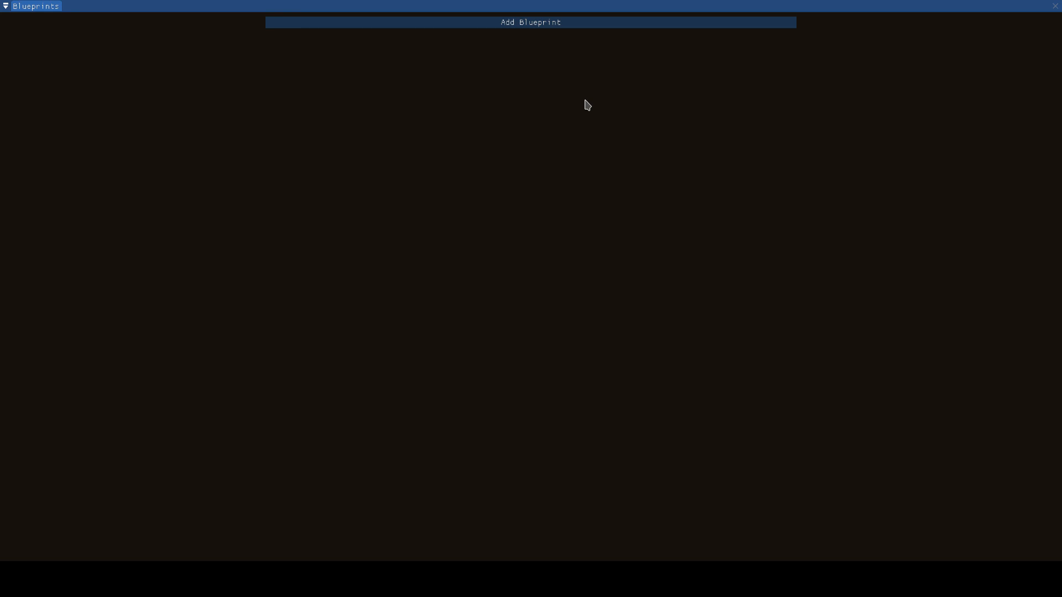
{"action": "mouse_move", "coordinate": [578, 101]}
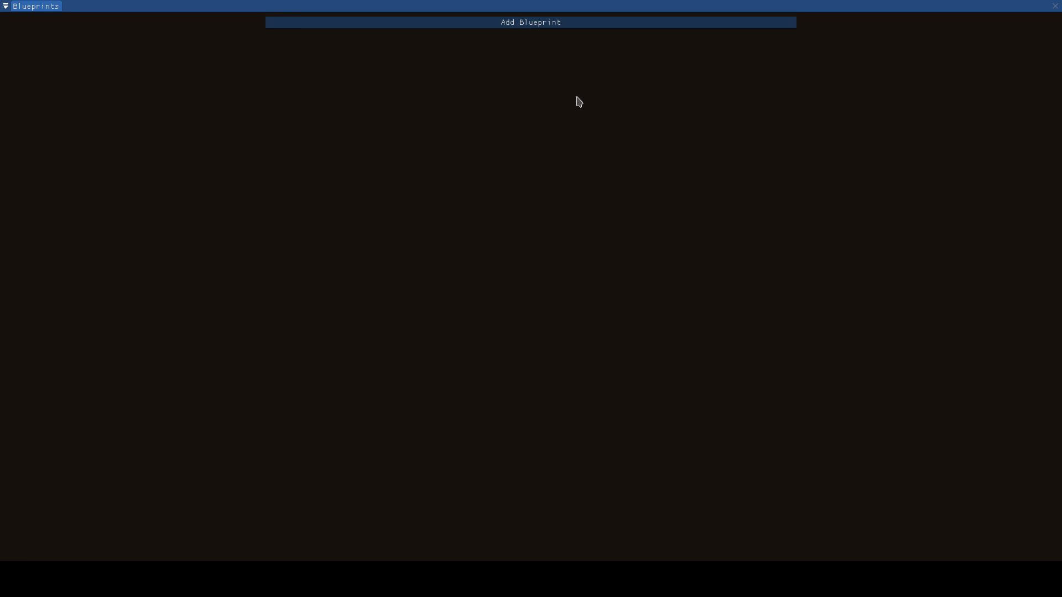
{"action": "mouse_move", "coordinate": [568, 96]}
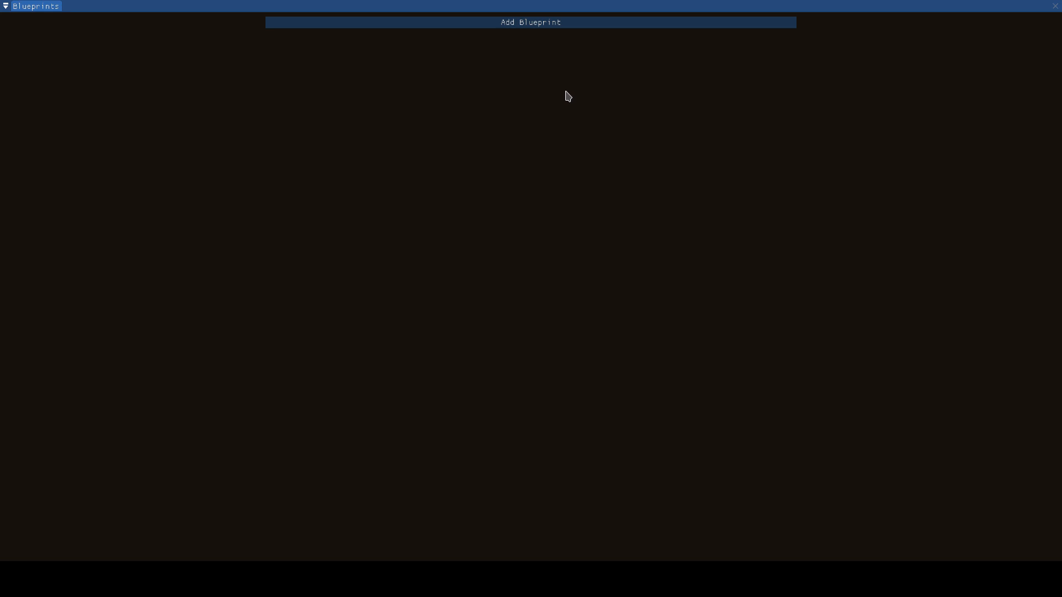
{"action": "mouse_move", "coordinate": [563, 95]}
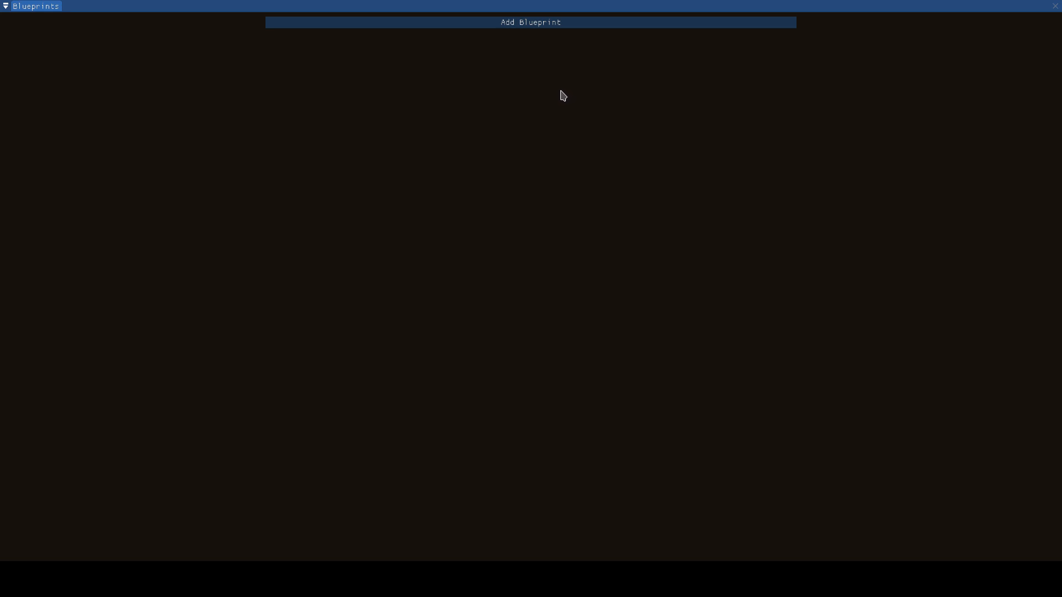
{"action": "mouse_move", "coordinate": [562, 93]}
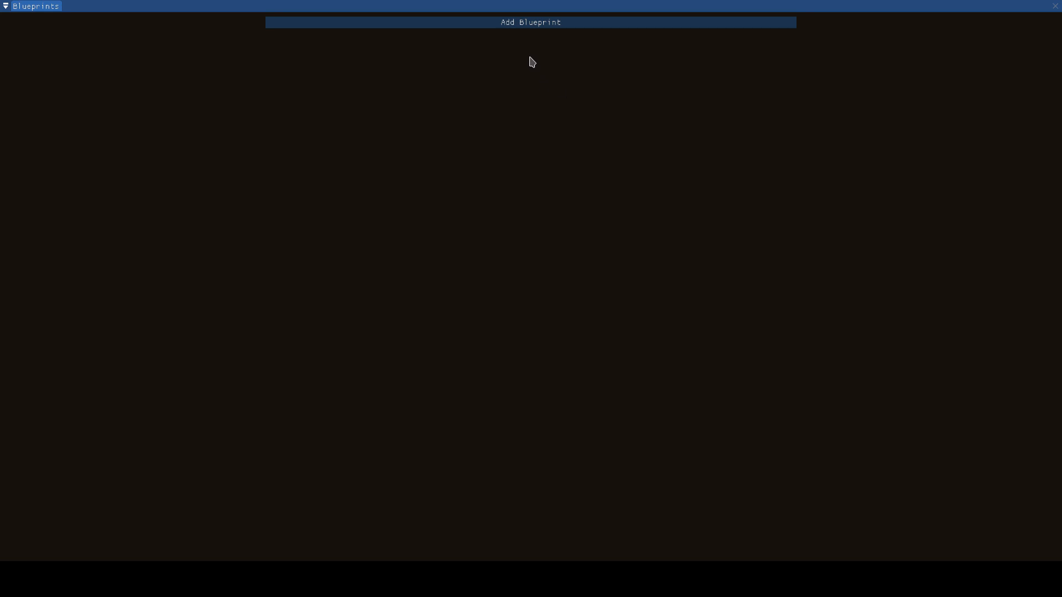
{"action": "mouse_move", "coordinate": [229, 65]}
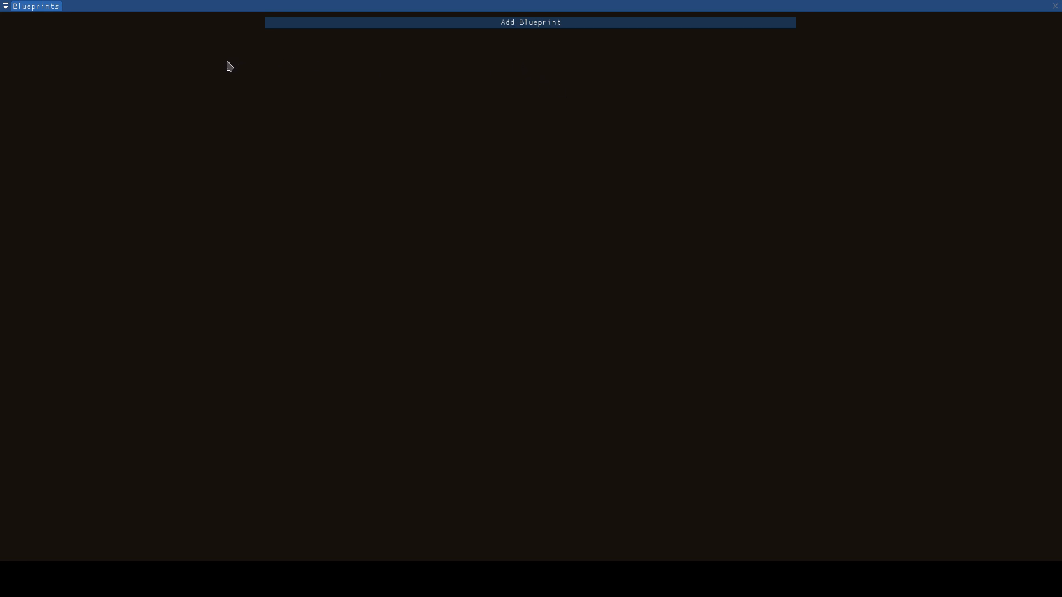
Create a new blueprint, rename it Character and show its attributes panel
{"action": "left_click", "coordinate": [530, 22]}
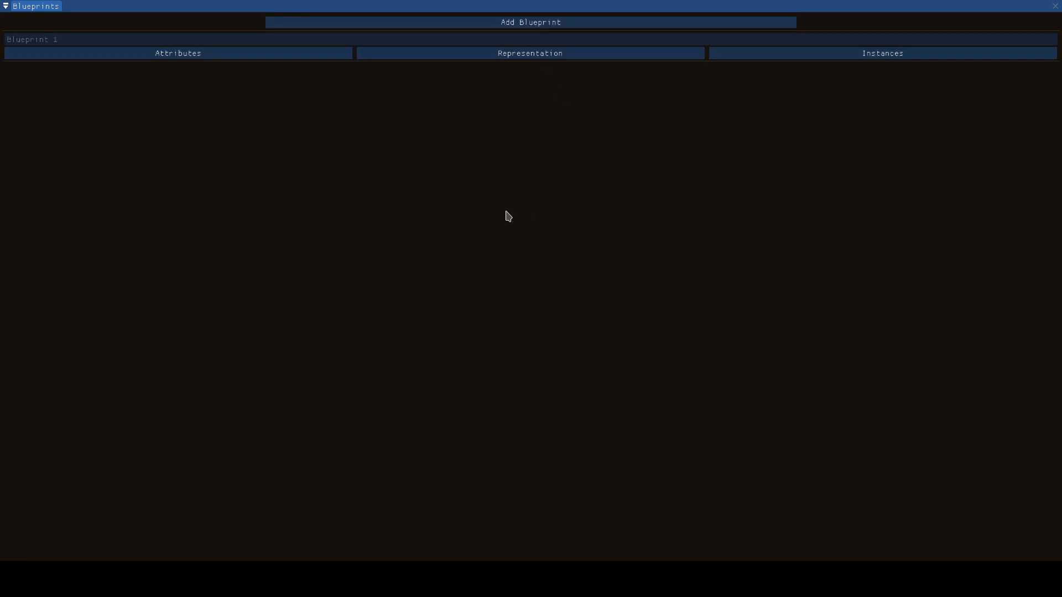
{"action": "type", "text": "d"}
{"action": "type", "text": "Character"}
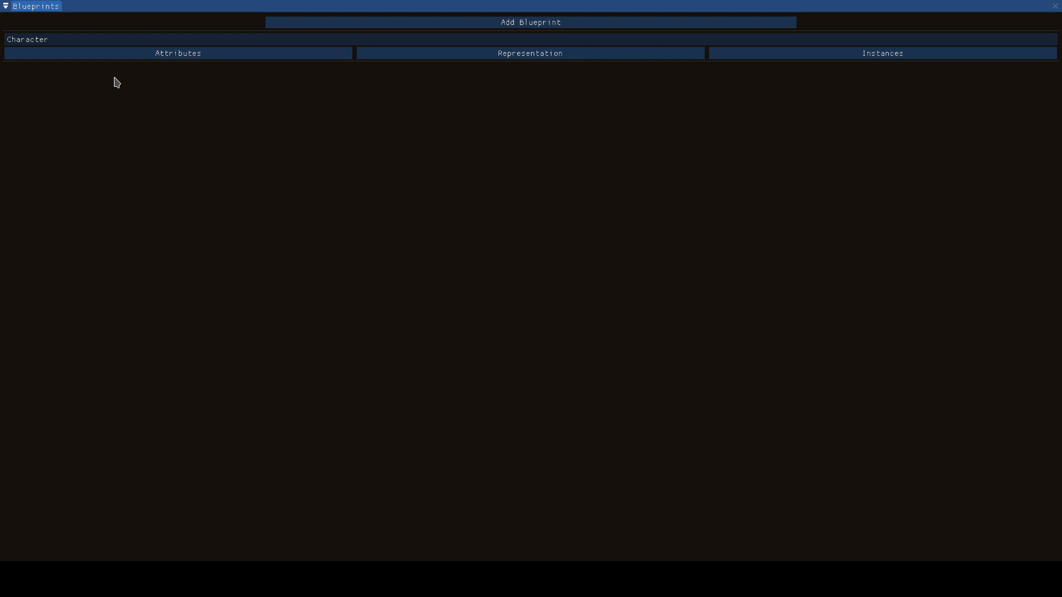
{"action": "mouse_move", "coordinate": [153, 131]}
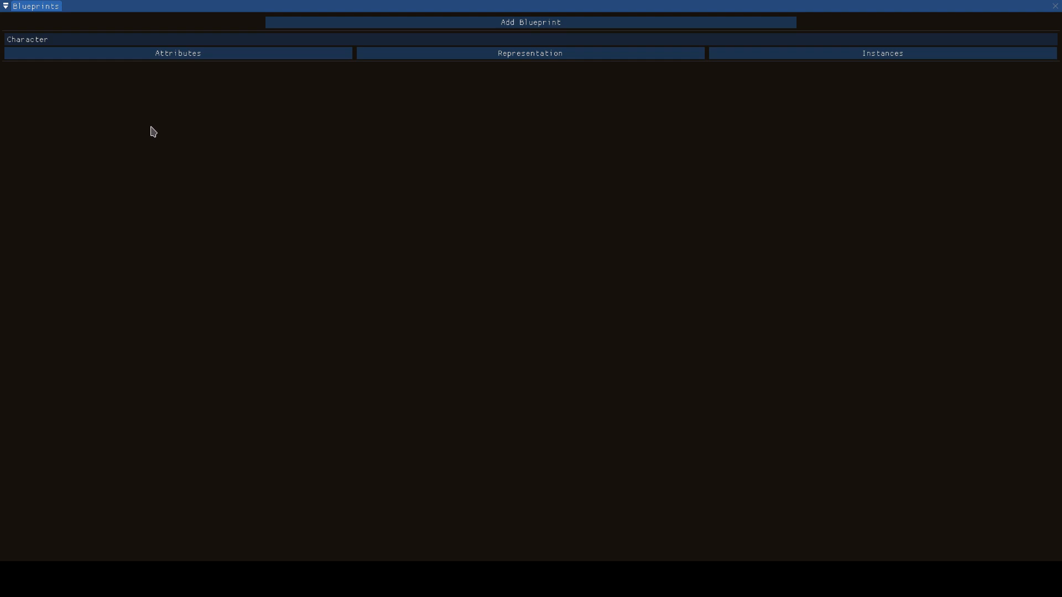
{"action": "left_click", "coordinate": [178, 53]}
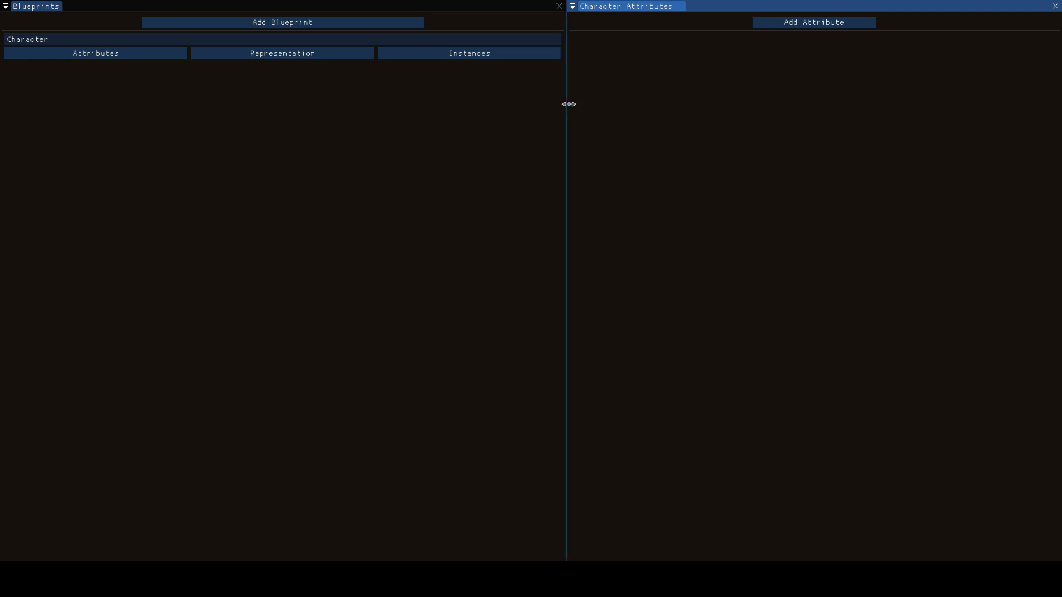
Add a Text attribute called Name to Character, then show the Character instances list
{"action": "left_click_drag", "start_coordinate": [566, 104], "coordinate": [454, 104]}
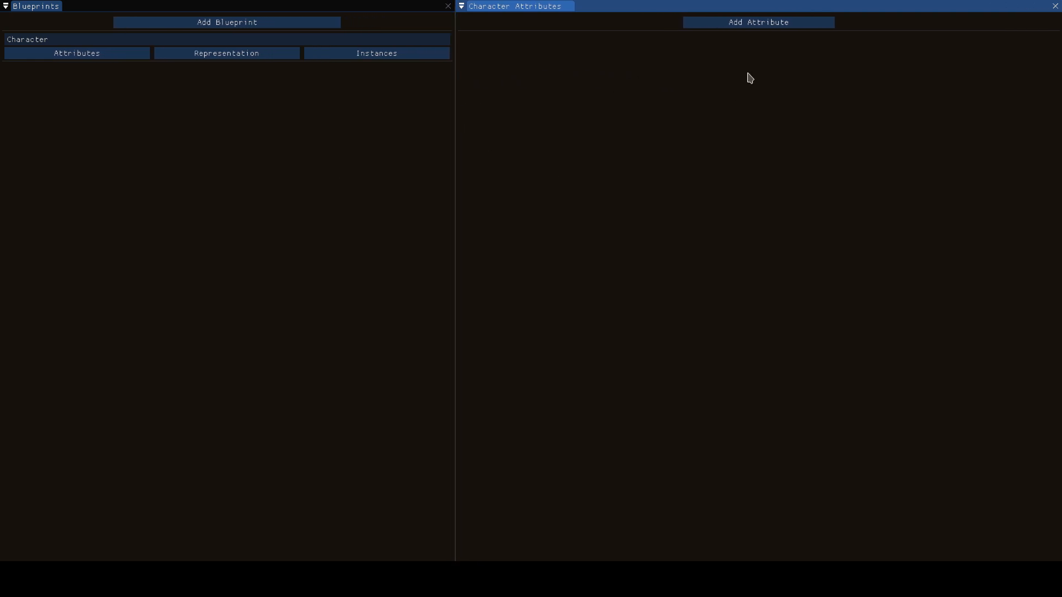
{"action": "left_click", "coordinate": [758, 22]}
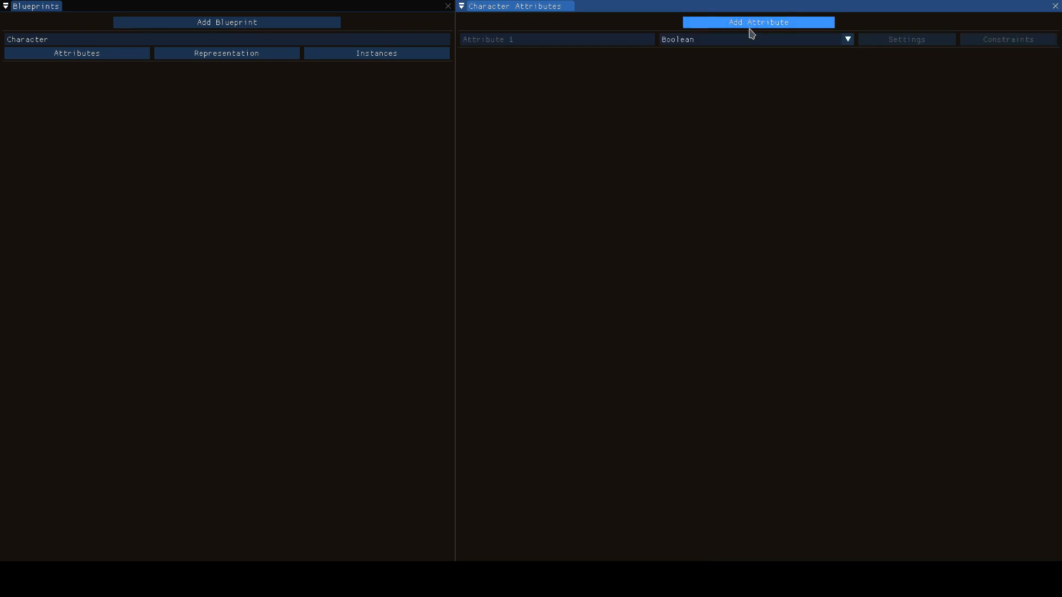
{"action": "type", "text": "Name"}
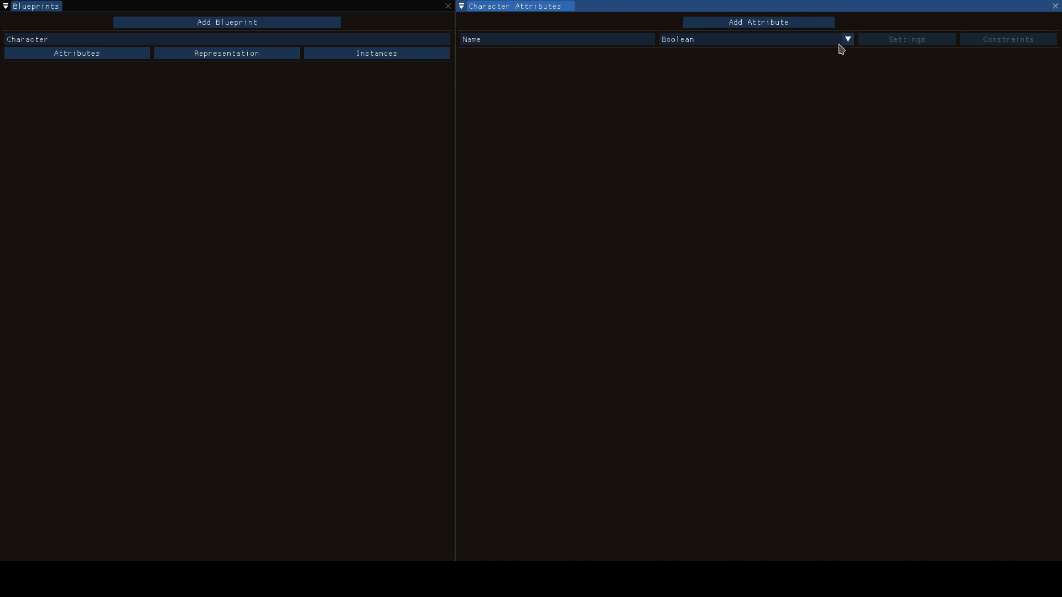
{"action": "left_click", "coordinate": [846, 39]}
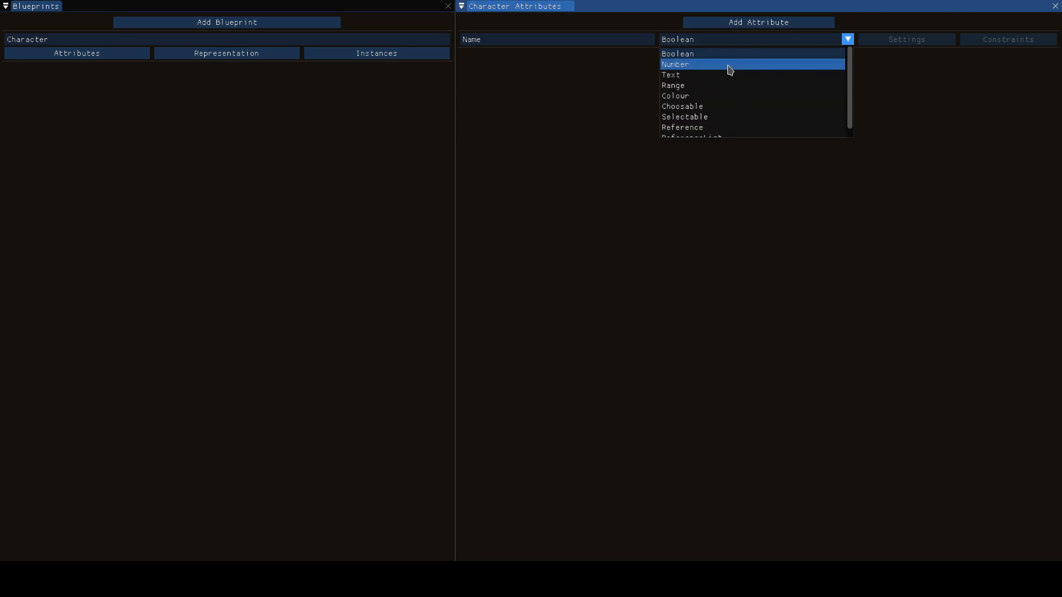
{"action": "mouse_move", "coordinate": [704, 73]}
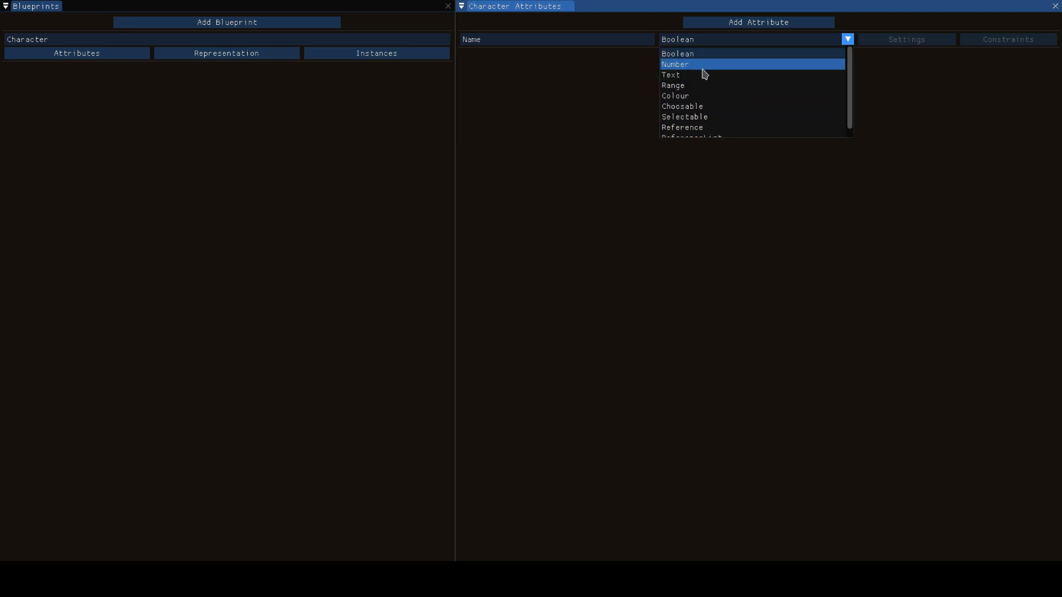
{"action": "mouse_move", "coordinate": [704, 75]}
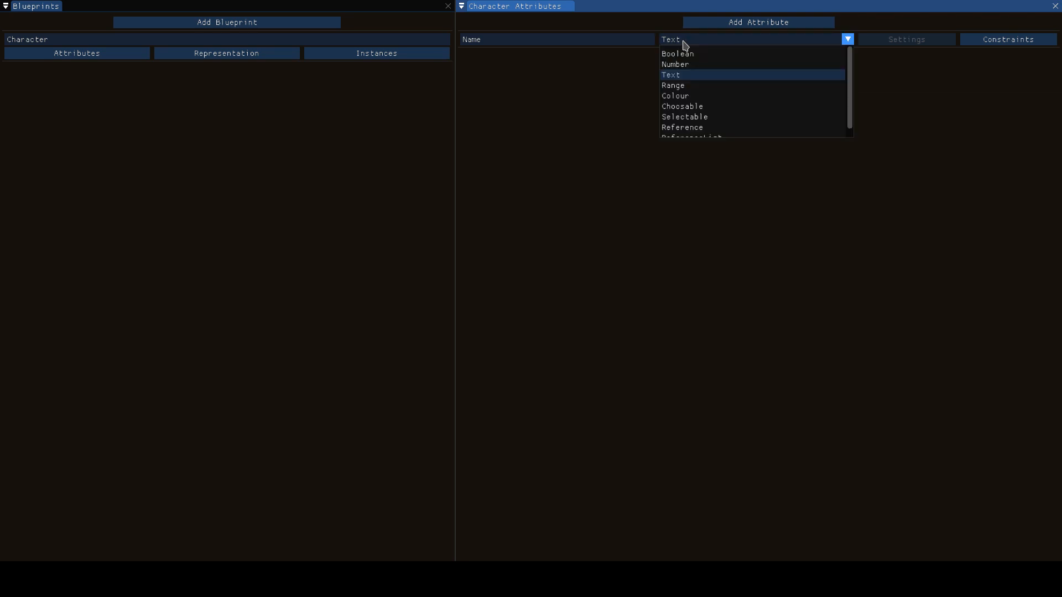
{"action": "left_click", "coordinate": [670, 74]}
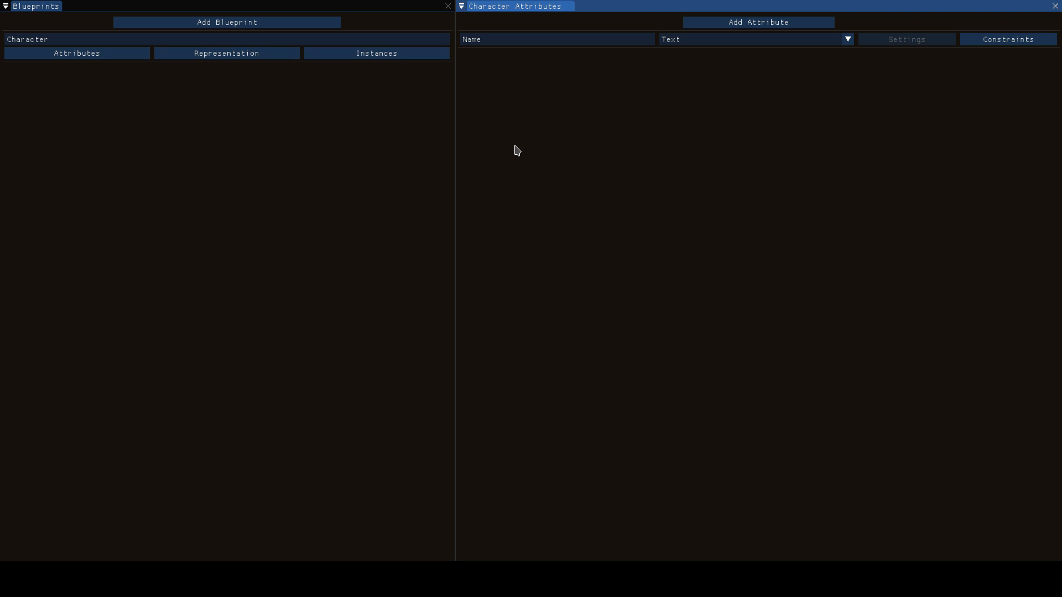
{"action": "left_click", "coordinate": [376, 53]}
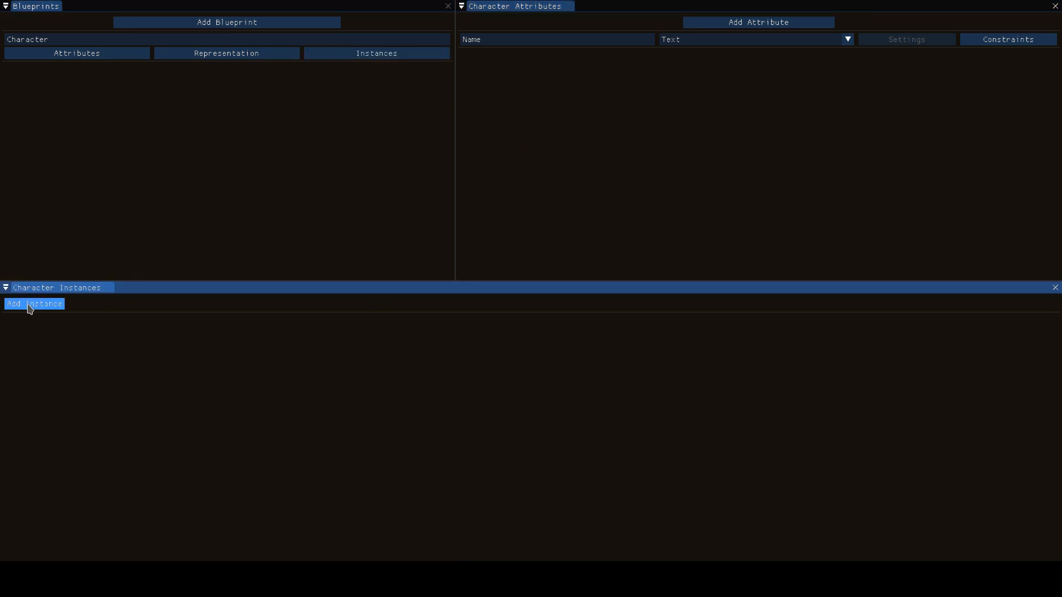
Create Character instances named Pete and Challen, filling the second one's Name field
{"action": "left_click", "coordinate": [34, 303]}
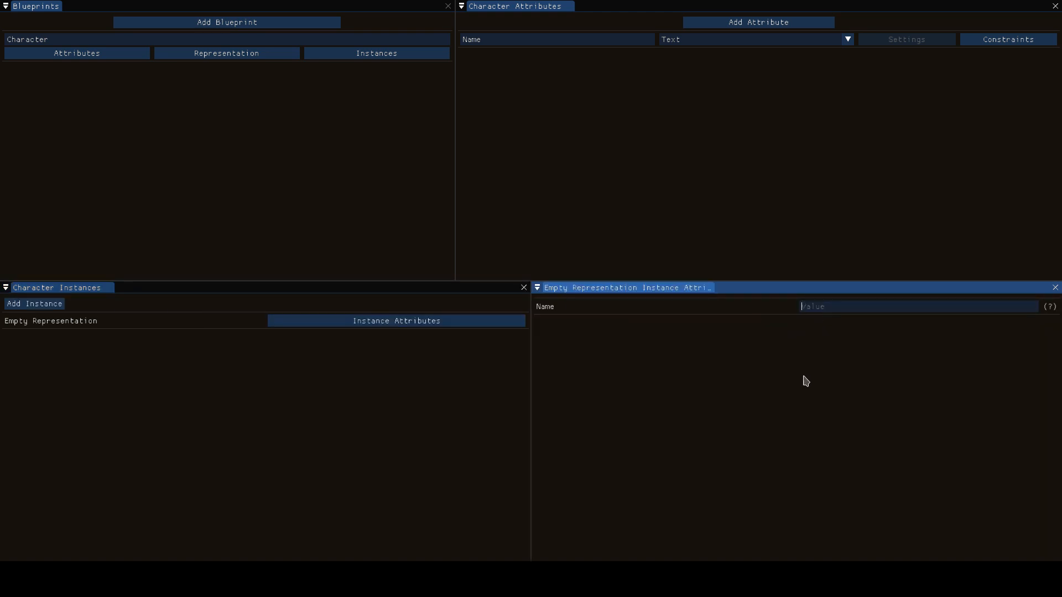
{"action": "type", "text": "Peter"}
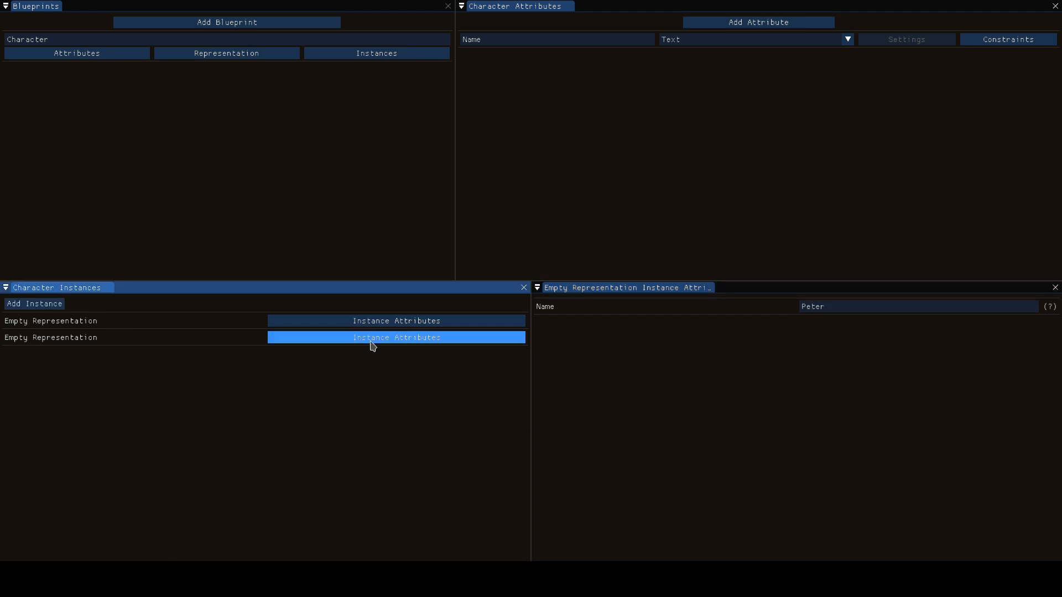
{"action": "left_click", "coordinate": [396, 338]}
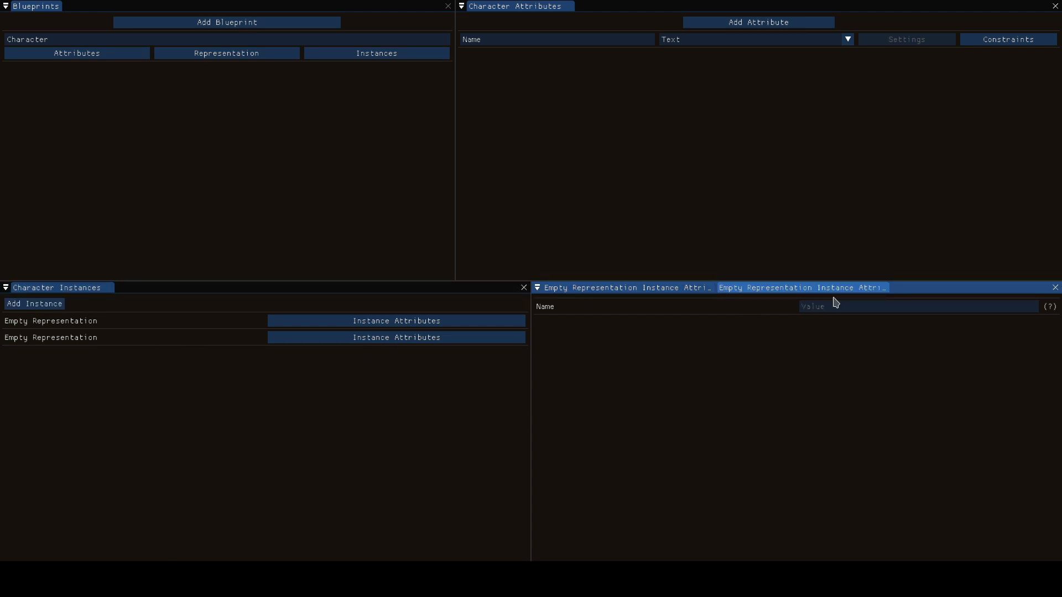
{"action": "type", "text": "Challen"}
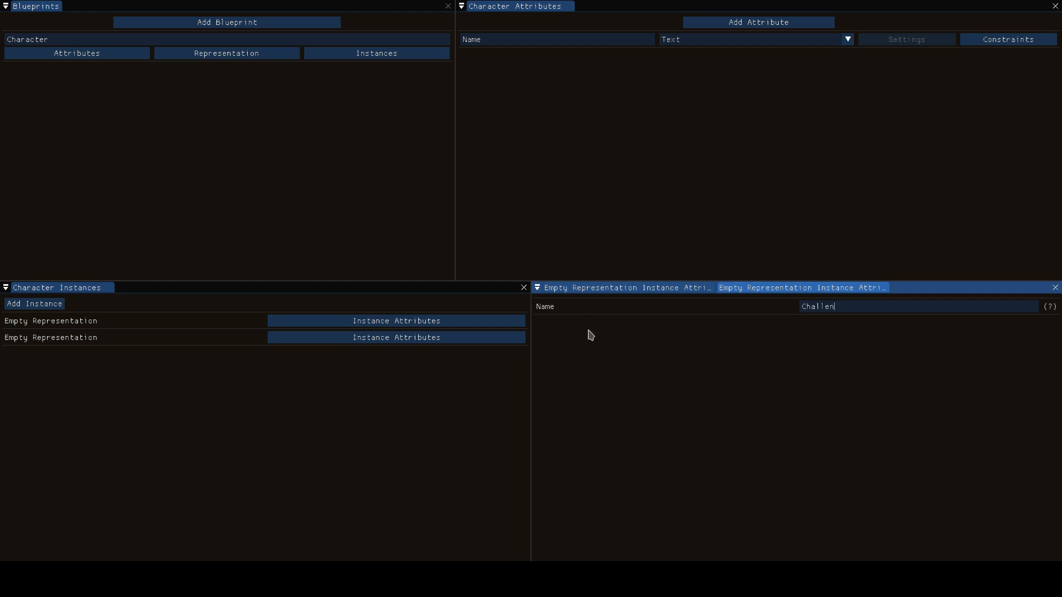
{"action": "left_click", "coordinate": [622, 287]}
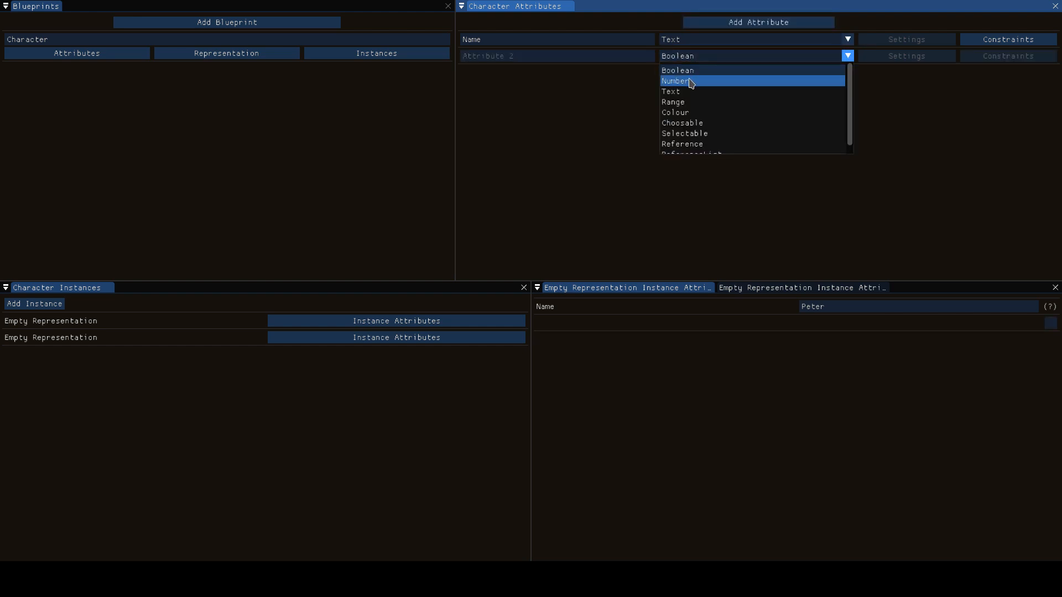
Add a Number attribute Age and a Boolean attribute Is Dead to Character
{"action": "left_click", "coordinate": [675, 81]}
{"action": "type", "text": "Age"}
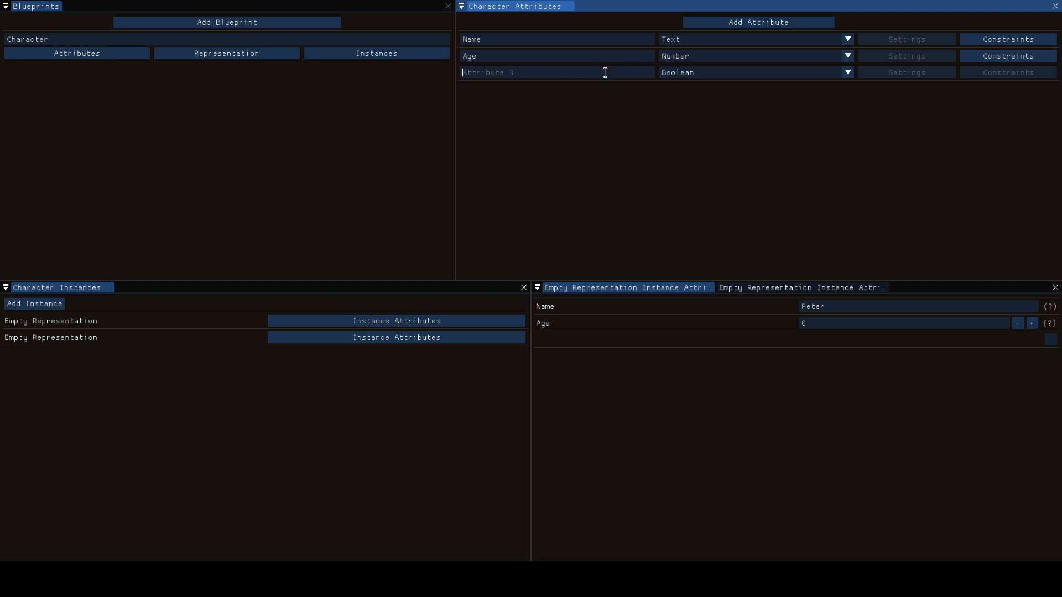
{"action": "type", "text": "Is Dead"}
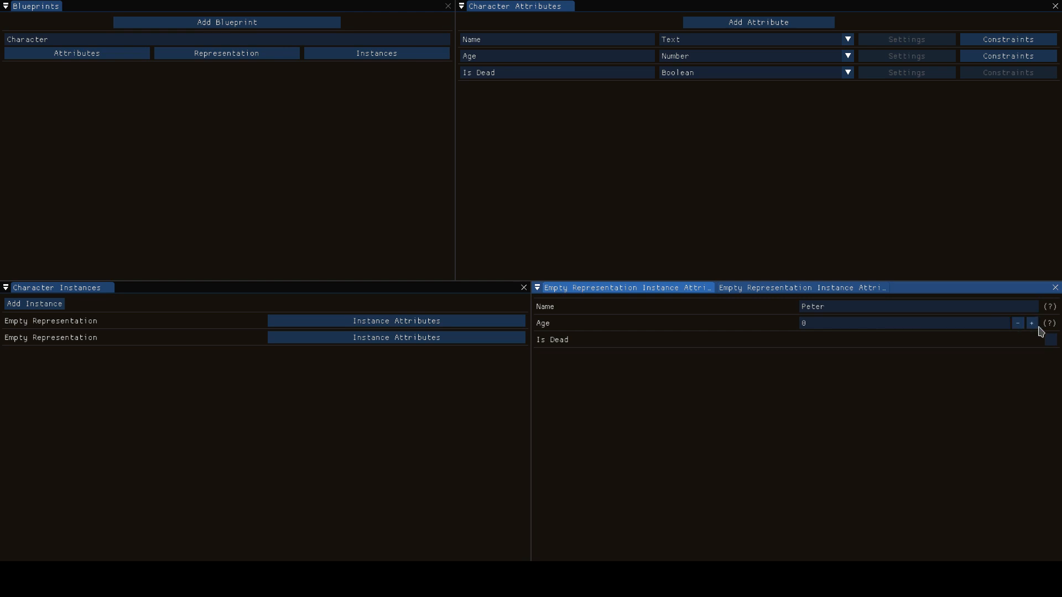
{"action": "mouse_move", "coordinate": [663, 325]}
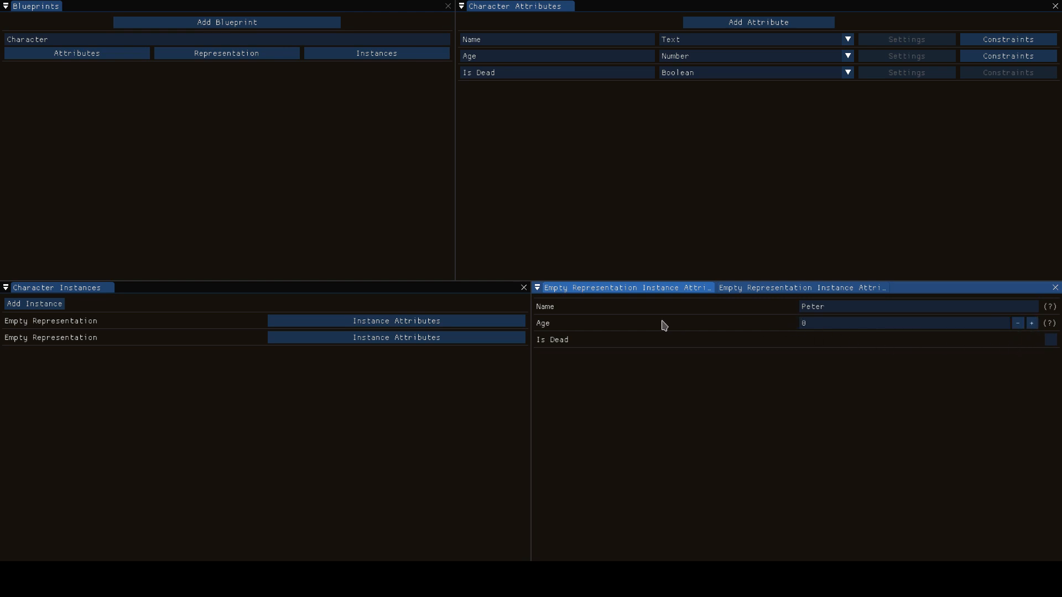
Set Peter's Age to 25 and leave Is Dead unticked after a quick toggle
{"action": "left_click", "coordinate": [1032, 322]}
{"action": "type", "text": "1.5"}
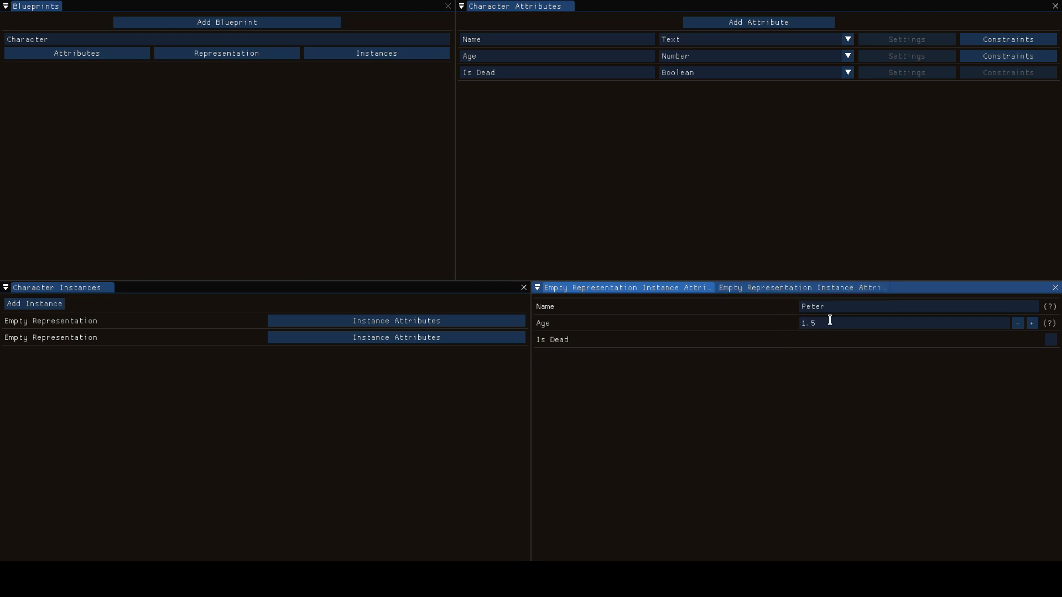
{"action": "type", "text": "19.5"}
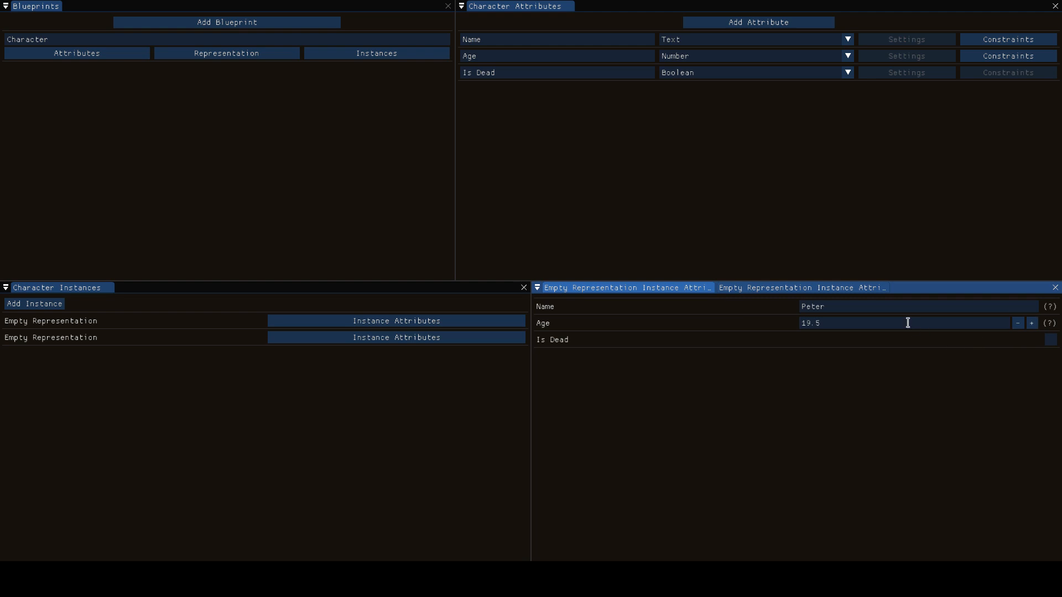
{"action": "type", "text": "25"}
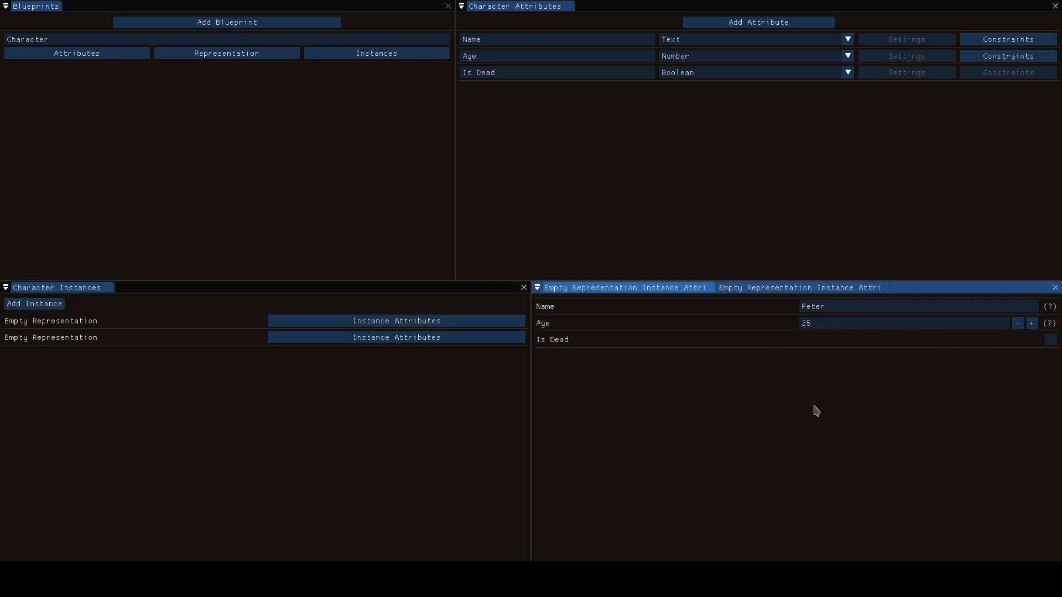
{"action": "left_click", "coordinate": [1050, 340]}
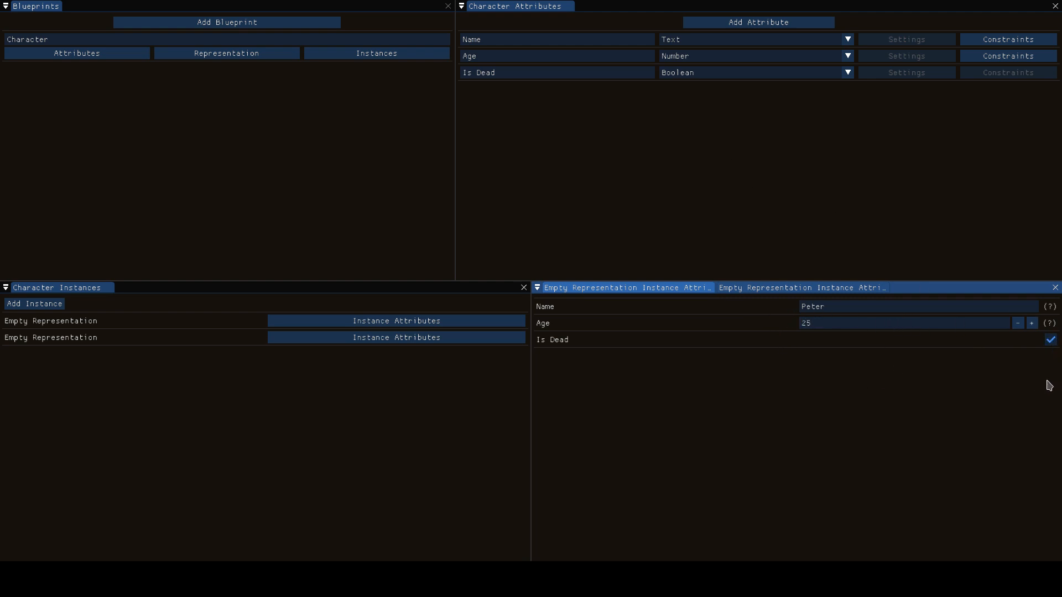
{"action": "left_click", "coordinate": [1050, 340]}
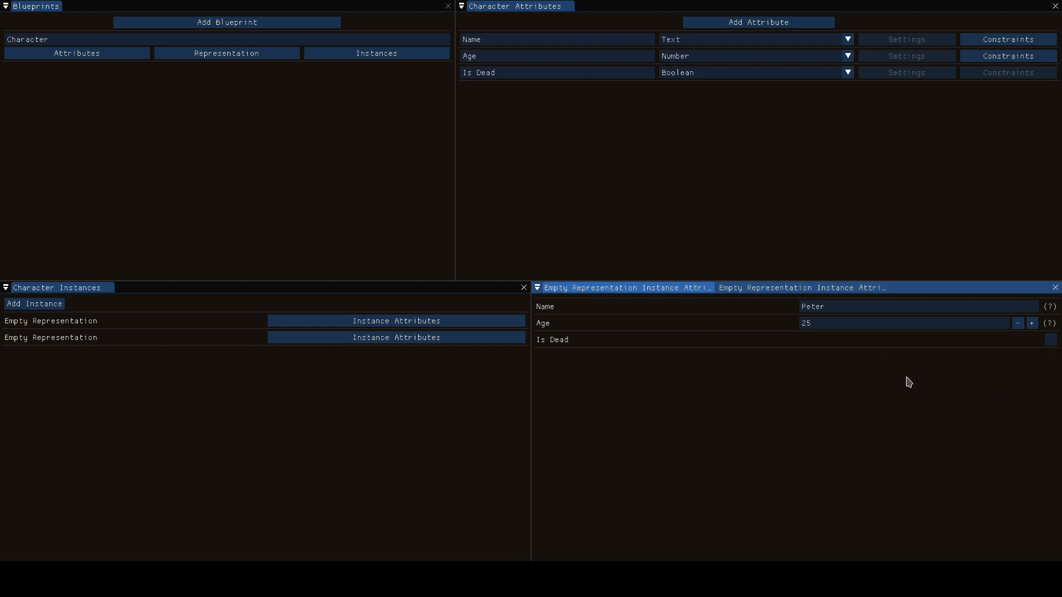
{"action": "left_click", "coordinate": [845, 73]}
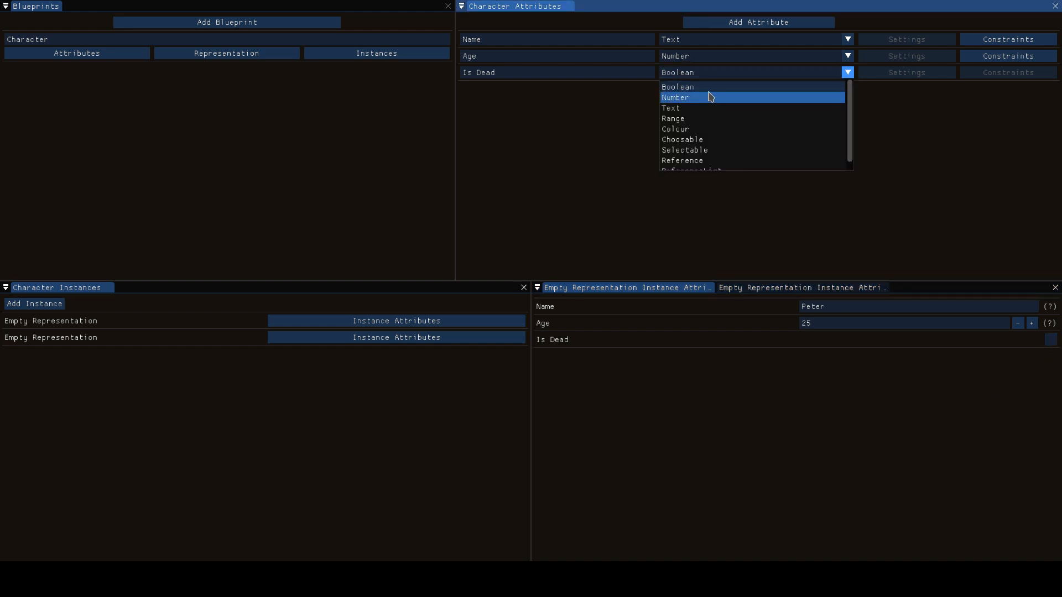
{"action": "mouse_move", "coordinate": [701, 109]}
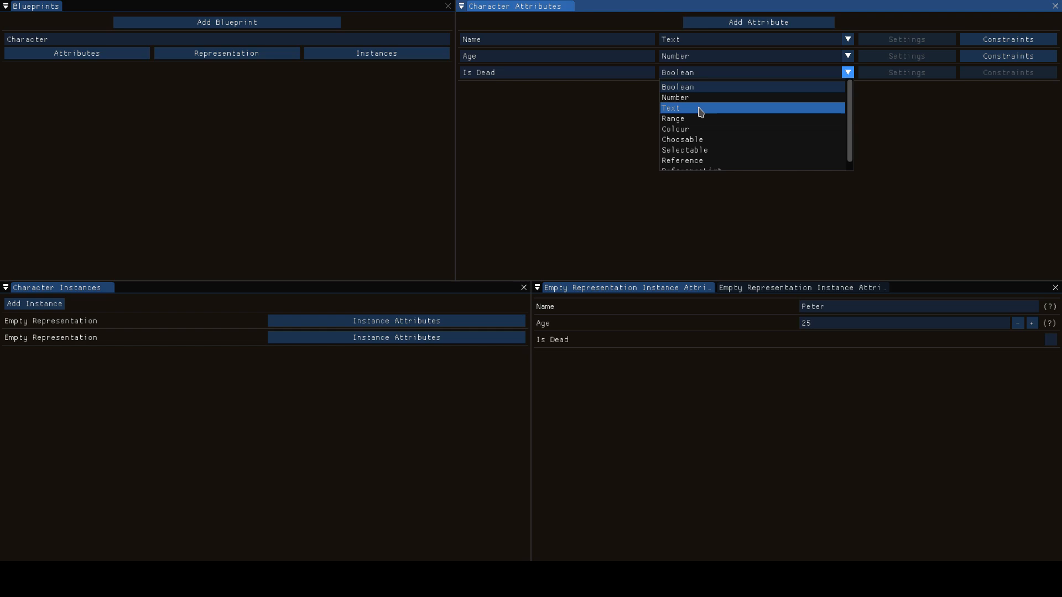
Switch Is Dead to a Range type so Peter's entry holds a pair of numbers
{"action": "left_click", "coordinate": [673, 118]}
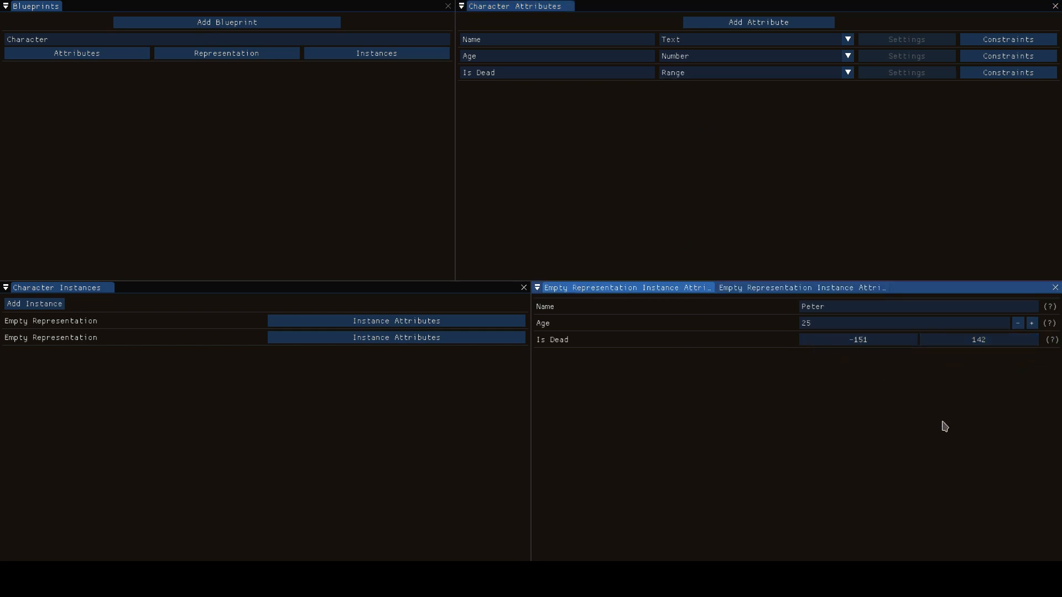
{"action": "mouse_move", "coordinate": [529, 101]}
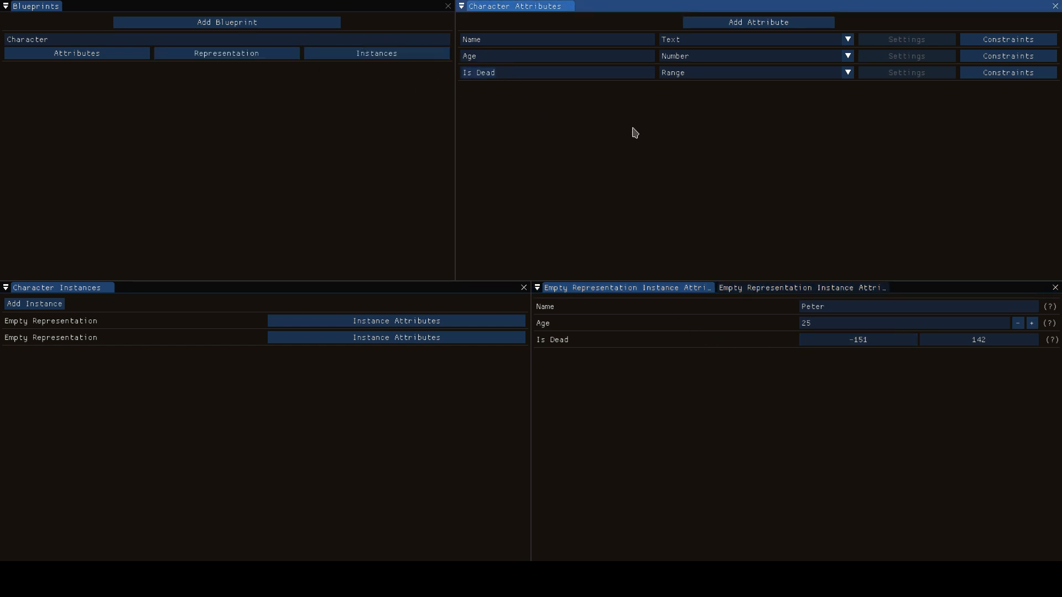
{"action": "left_click", "coordinate": [481, 73]}
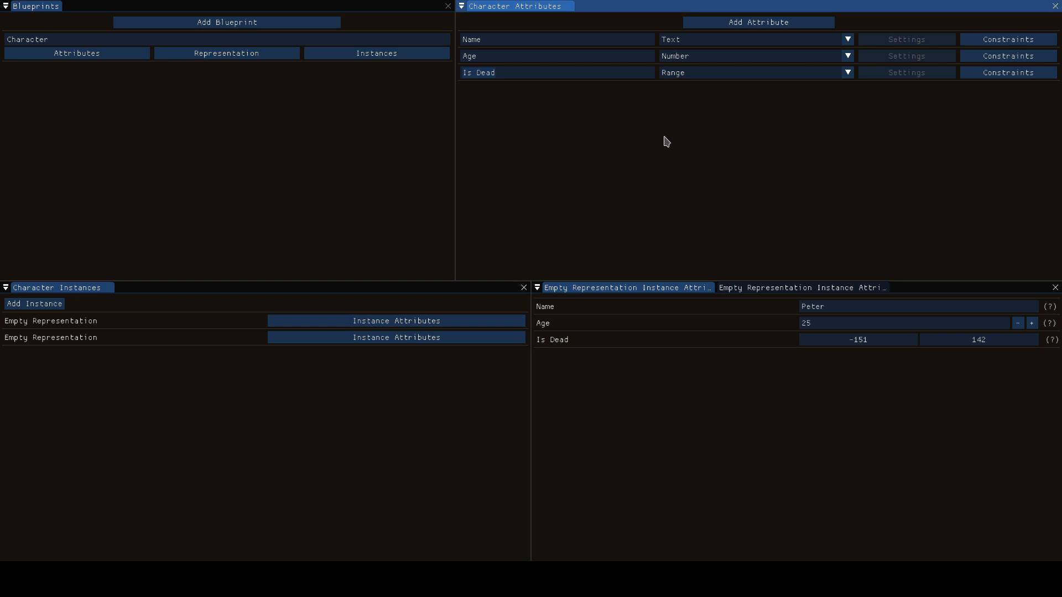
{"action": "left_click", "coordinate": [845, 73]}
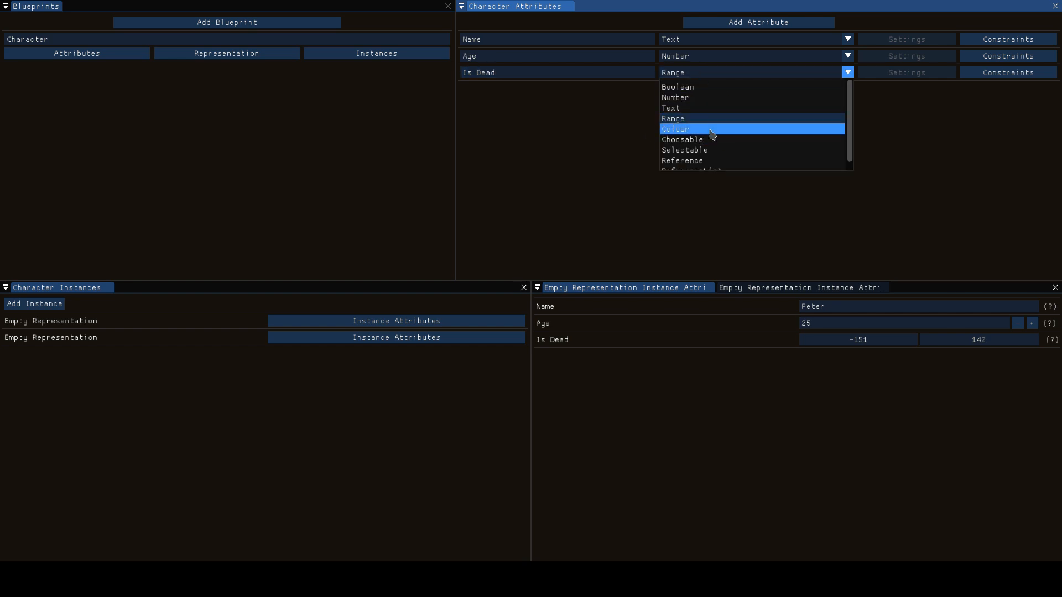
Switch Is Dead to a Colour type, then to a Choosable type renamed Alignment
{"action": "left_click", "coordinate": [675, 128]}
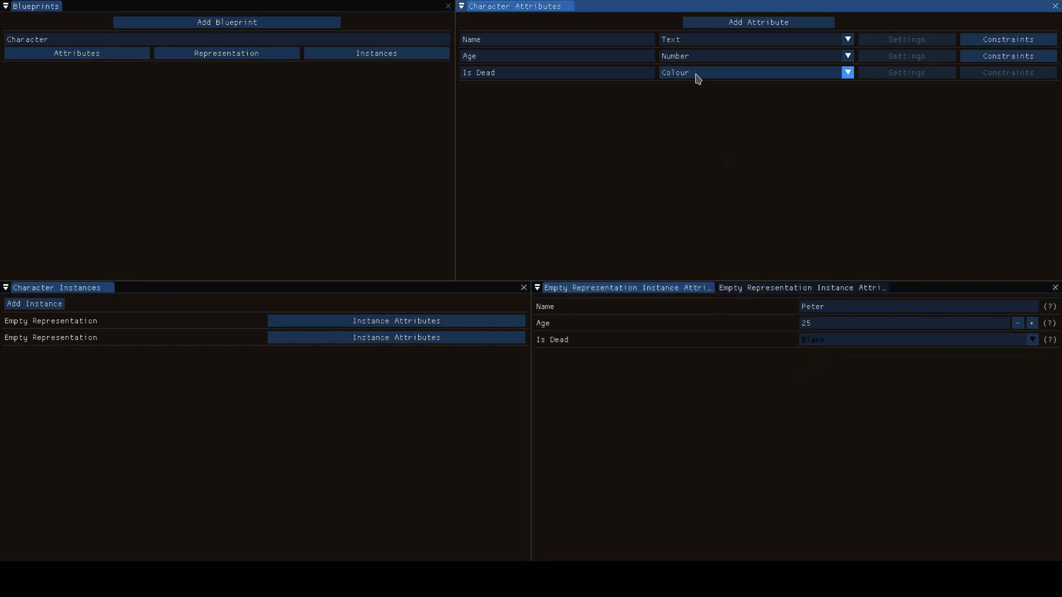
{"action": "left_click", "coordinate": [846, 73]}
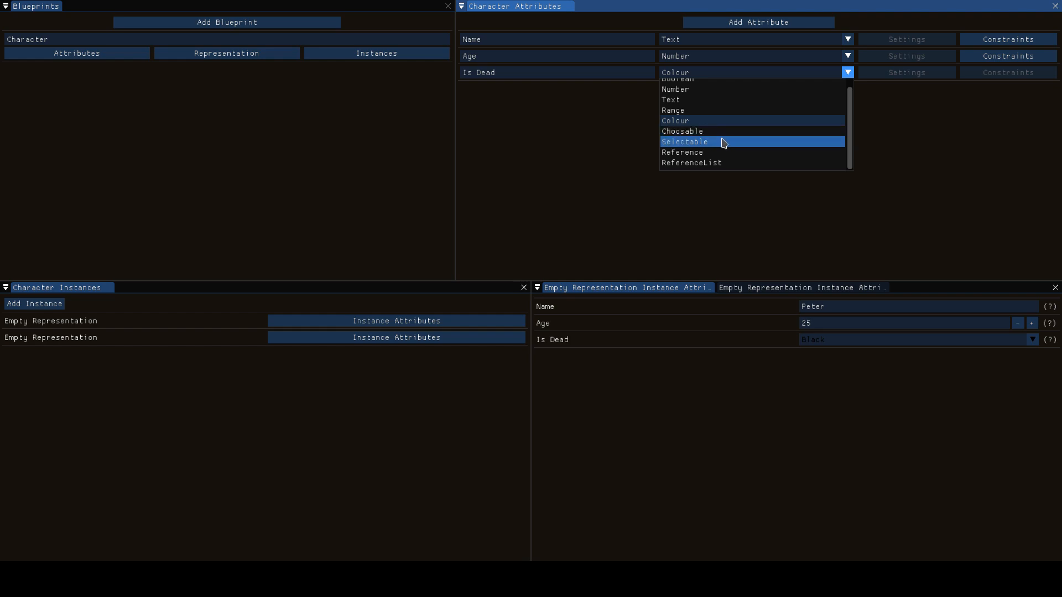
{"action": "mouse_move", "coordinate": [741, 143]}
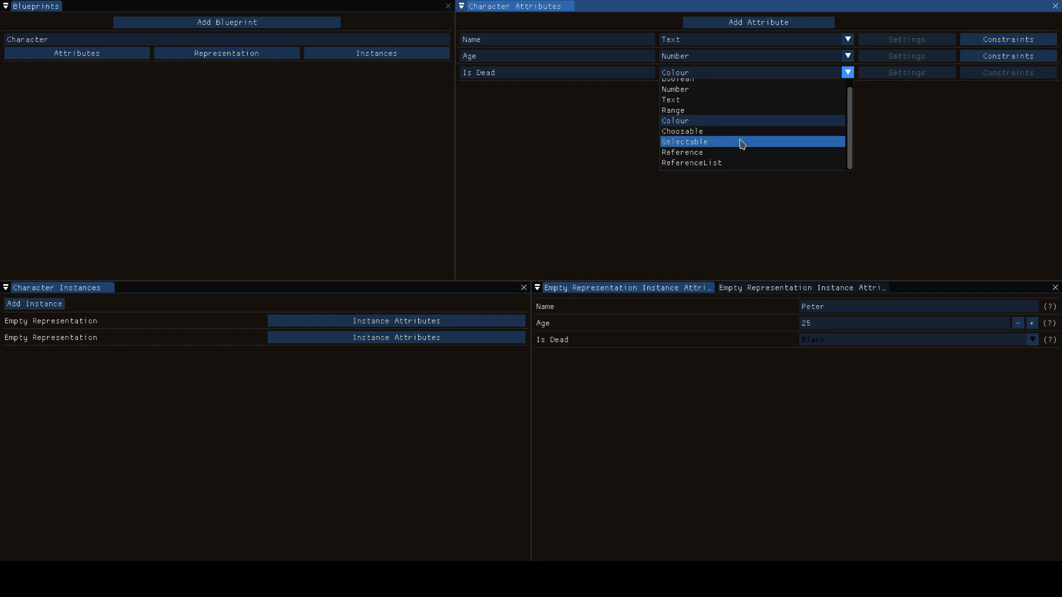
{"action": "left_click", "coordinate": [682, 131]}
{"action": "type", "text": "Alignment"}
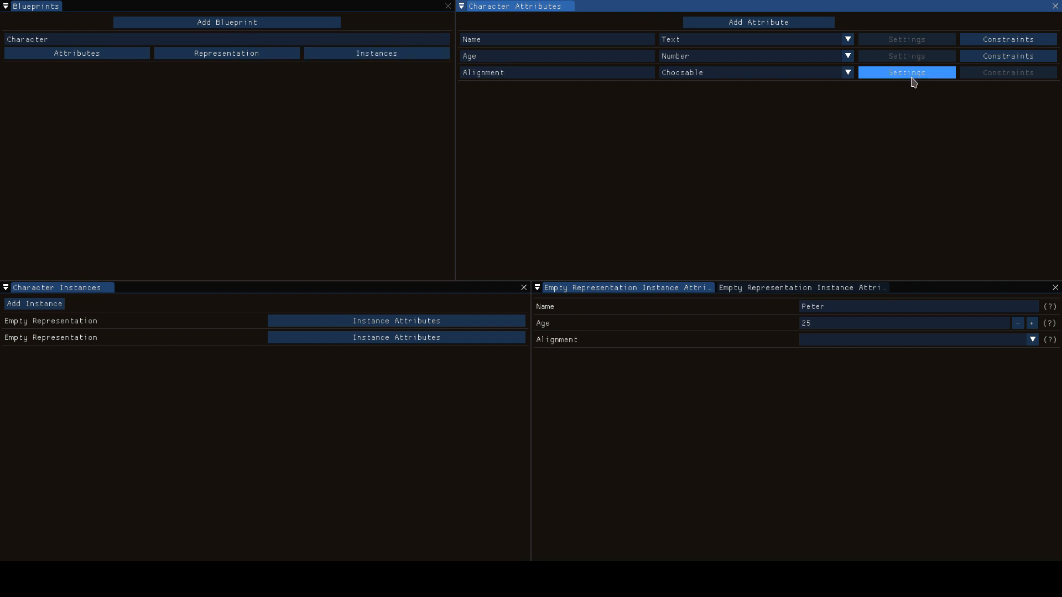
Give Alignment the options Lawful Good, Neutral Good, Chaotic Good, Lawful Neutral and True Neutral
{"action": "left_click", "coordinate": [905, 73]}
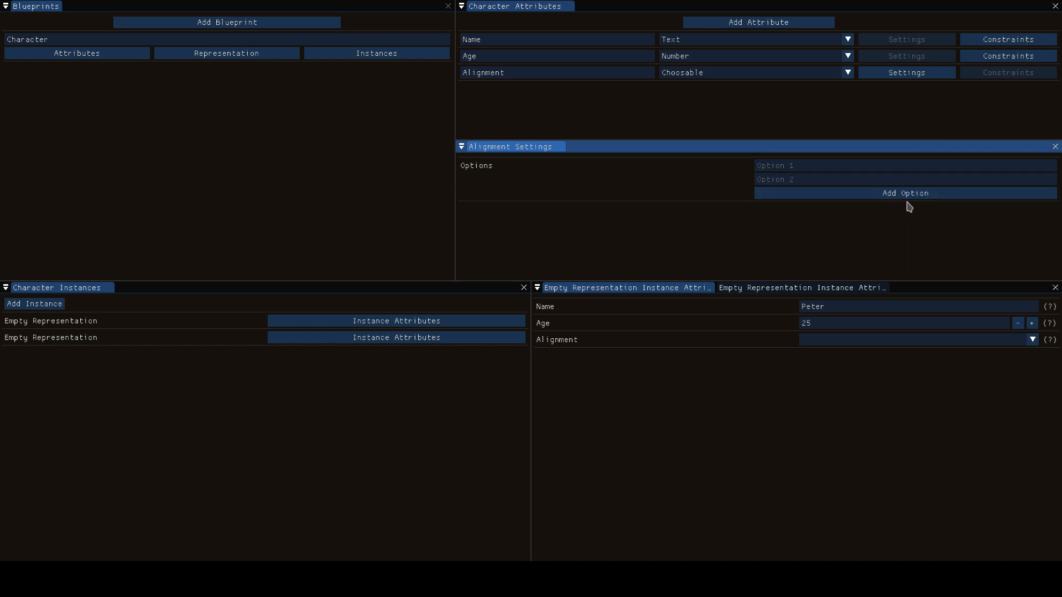
{"action": "left_click", "coordinate": [904, 193]}
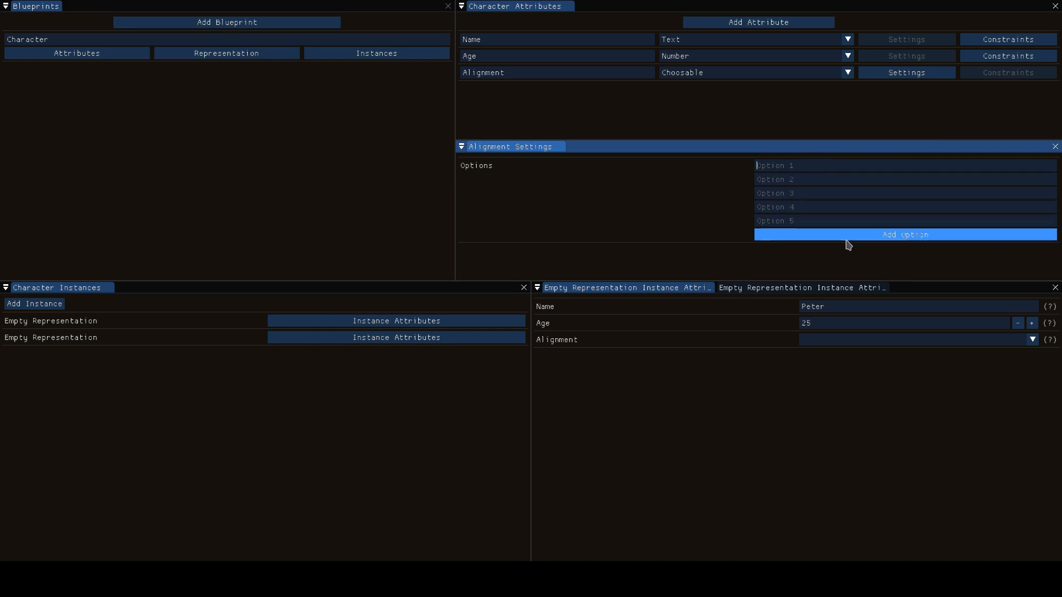
{"action": "mouse_move", "coordinate": [558, 212]}
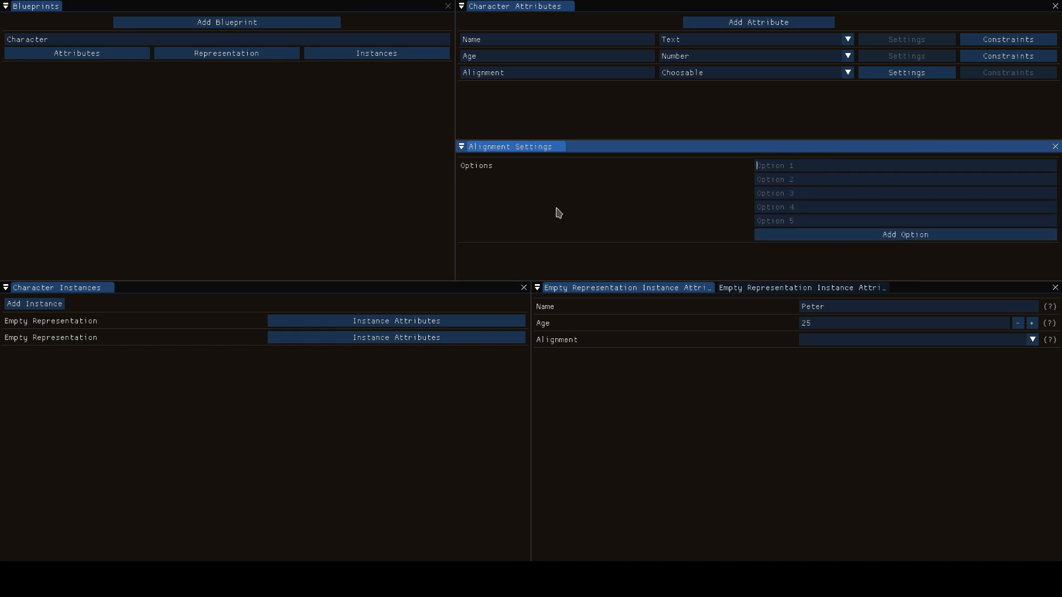
{"action": "type", "text": "Lawful Good"}
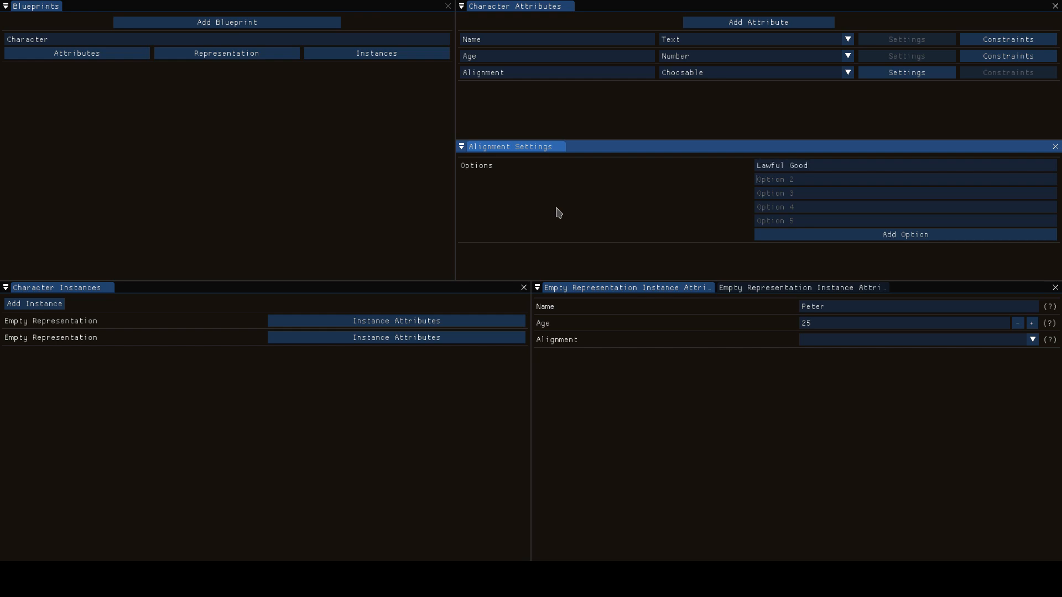
{"action": "type", "text": "Neutral Good"}
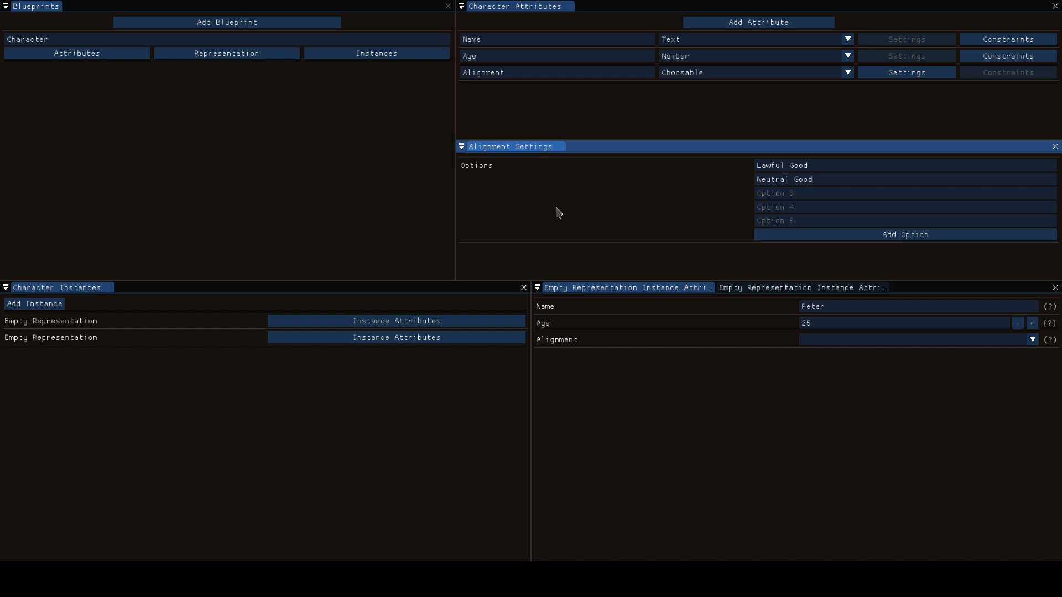
{"action": "type", "text": "Chaotic Good"}
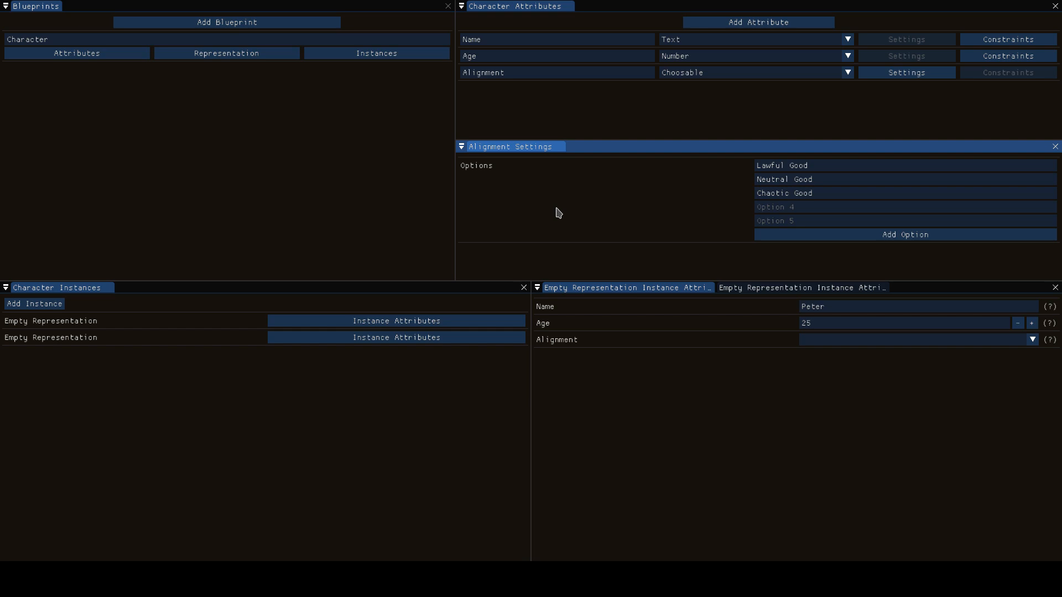
{"action": "type", "text": "Lawful neut"}
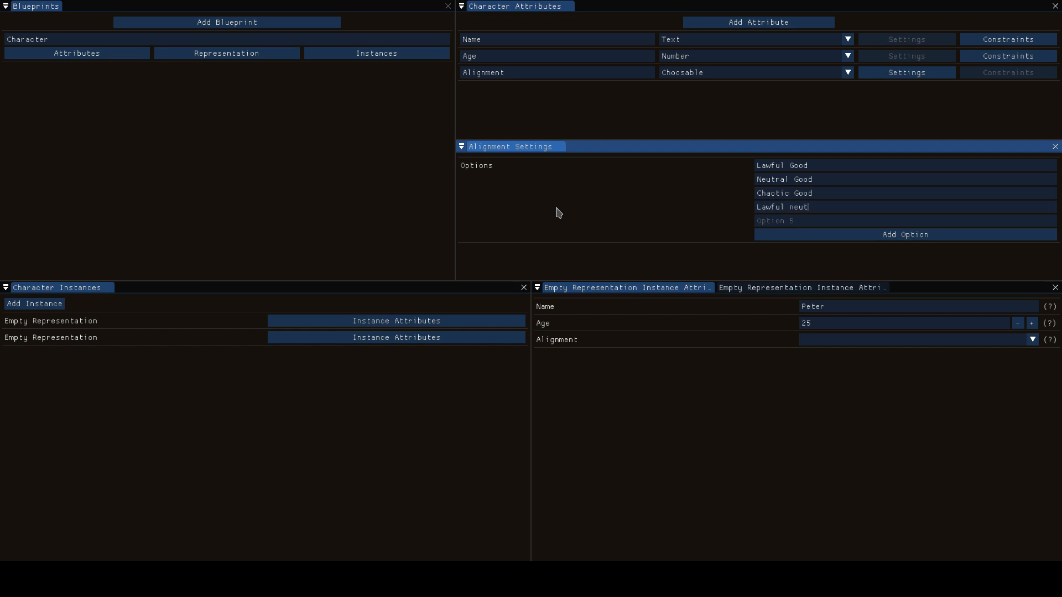
{"action": "type", "text": "Tru"}
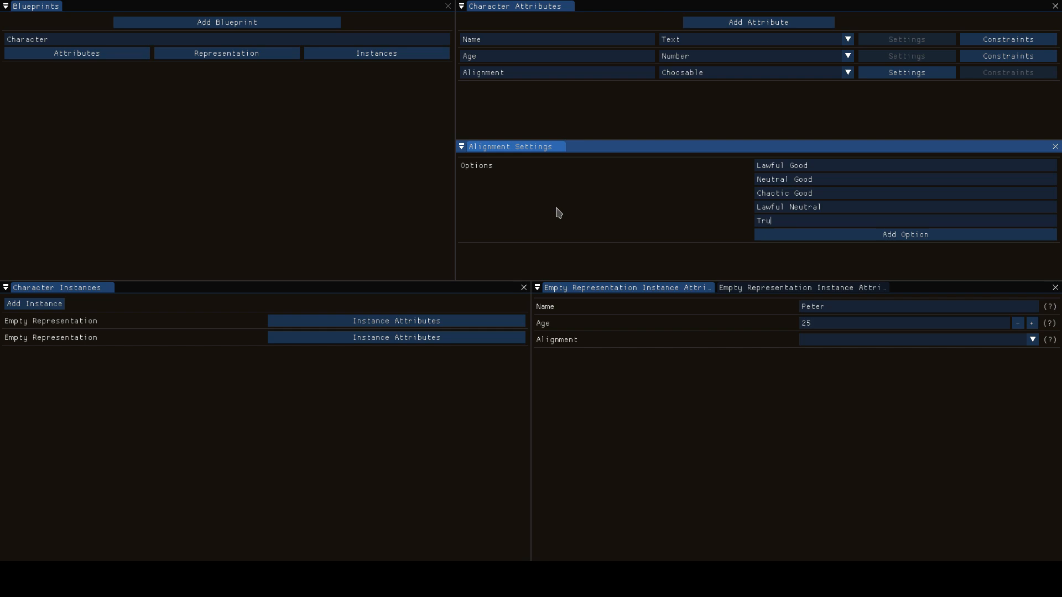
{"action": "type", "text": "e Neutral"}
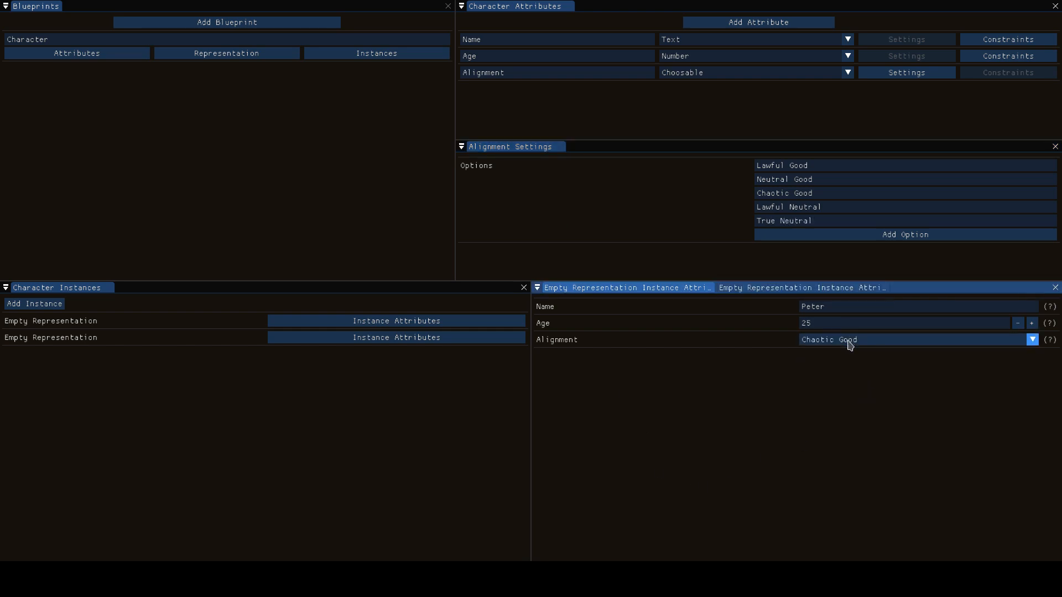
Set Peter's Alignment to Lawful Good, then show the type list for Alignment
{"action": "left_click", "coordinate": [1029, 340]}
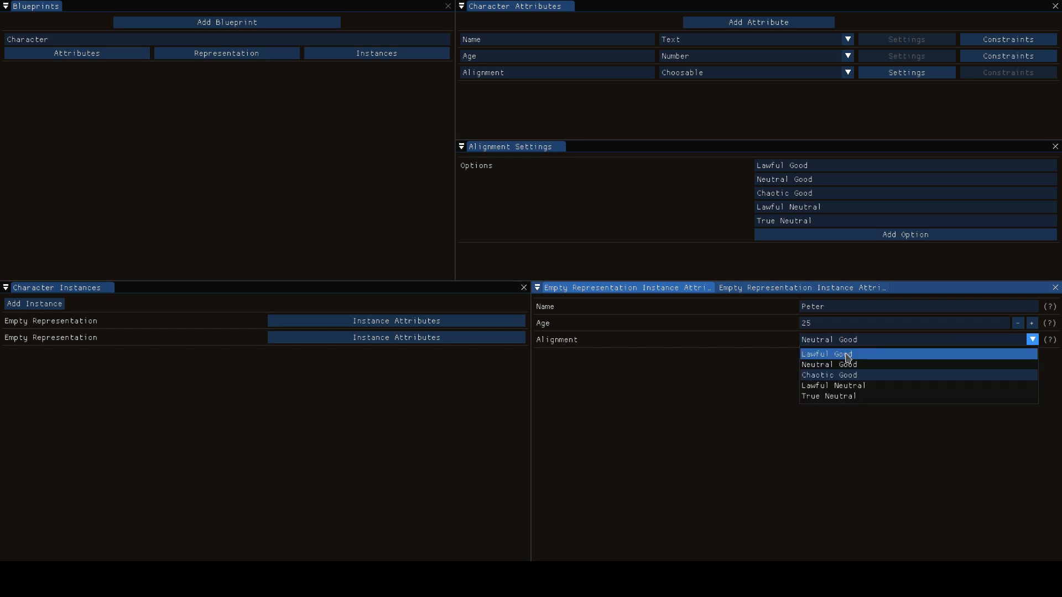
{"action": "left_click", "coordinate": [825, 354]}
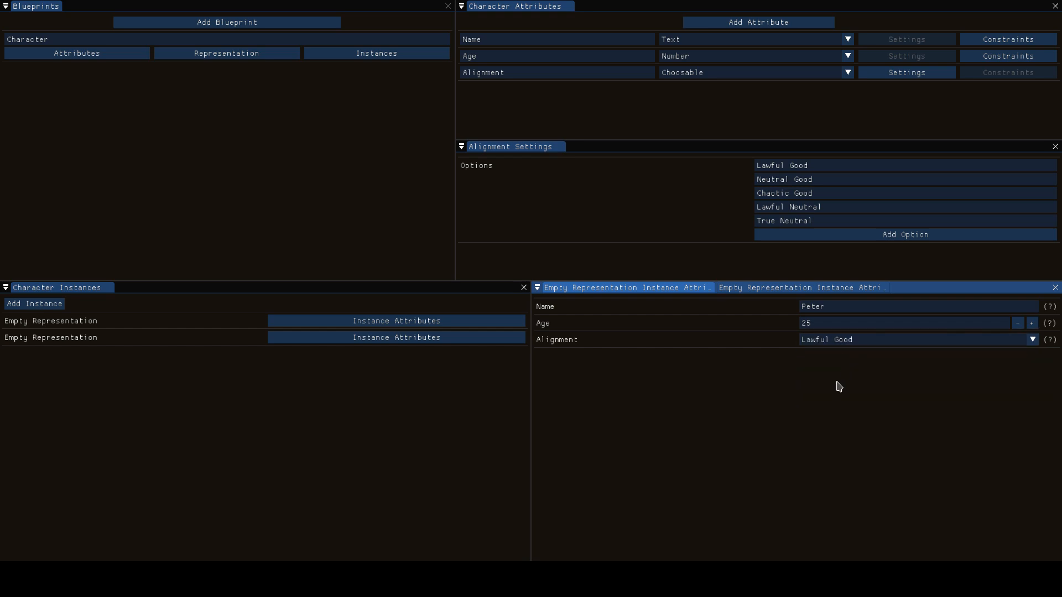
{"action": "mouse_move", "coordinate": [795, 375]}
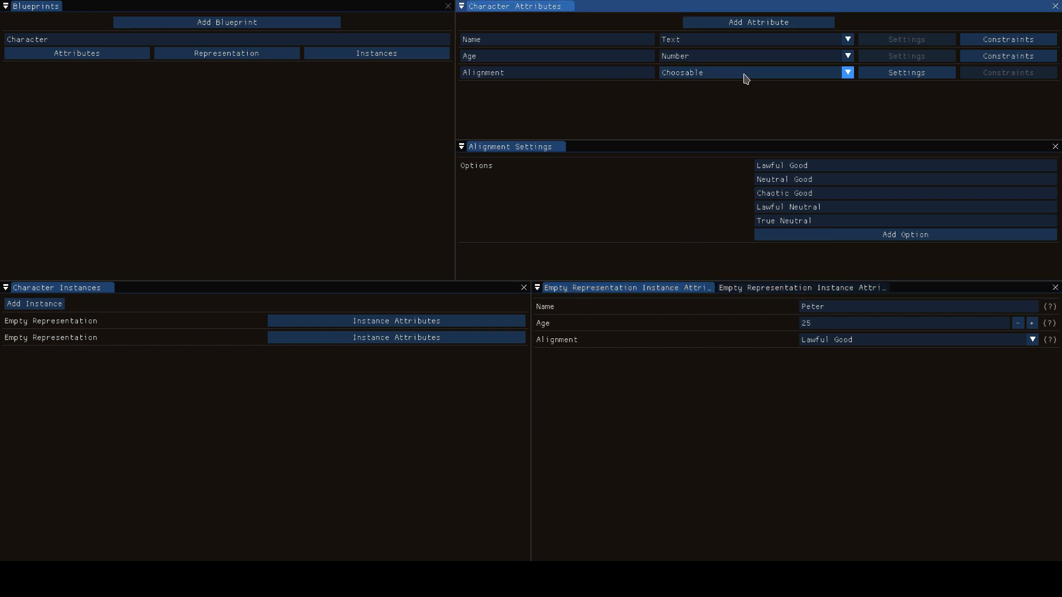
{"action": "left_click", "coordinate": [744, 73]}
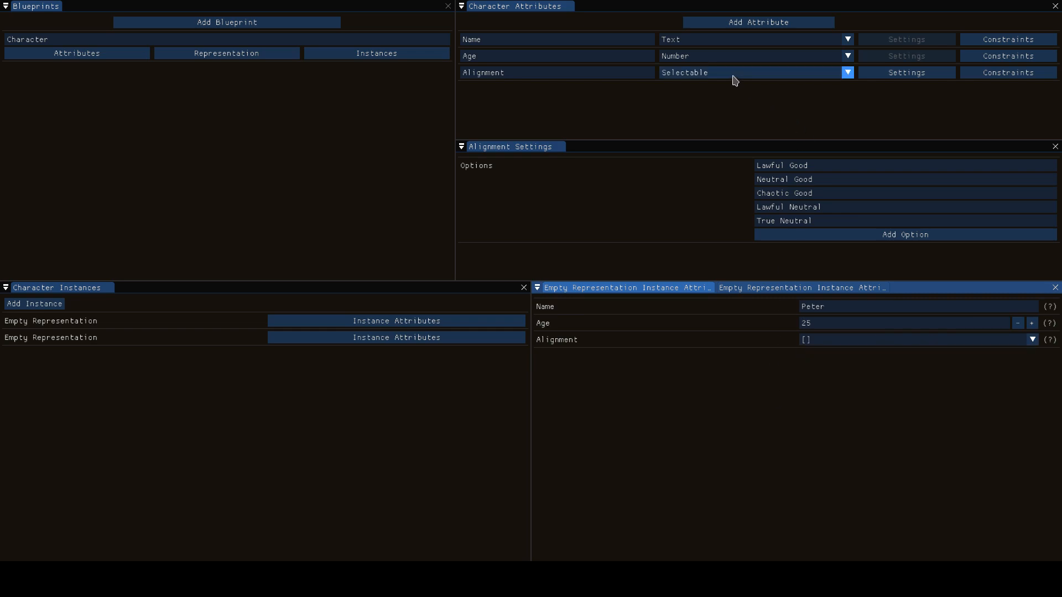
Make Alignment a Selectable type and close its options settings
{"action": "left_click", "coordinate": [846, 73]}
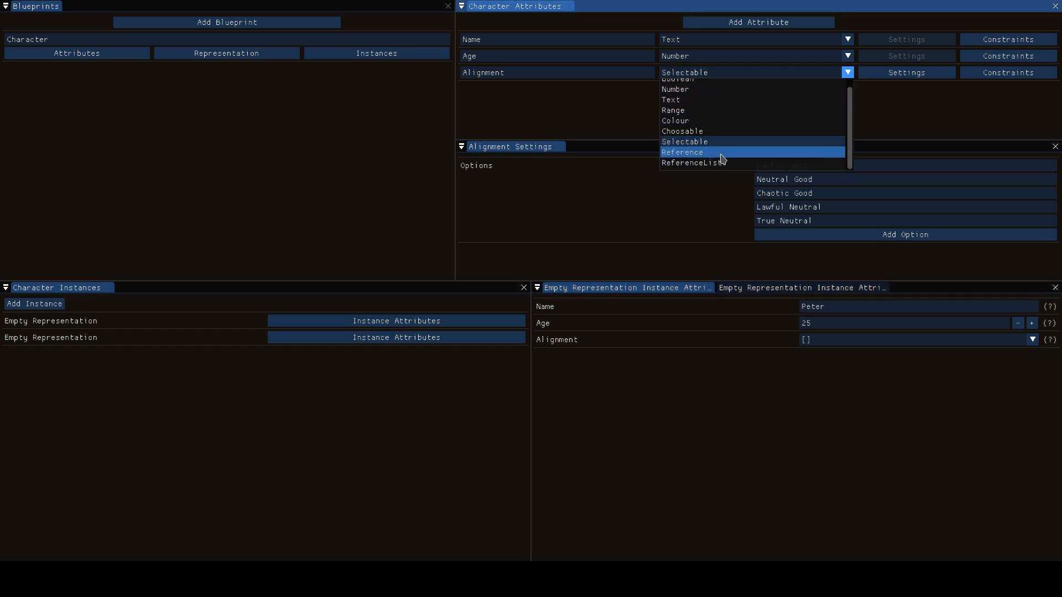
{"action": "left_click", "coordinate": [683, 141]}
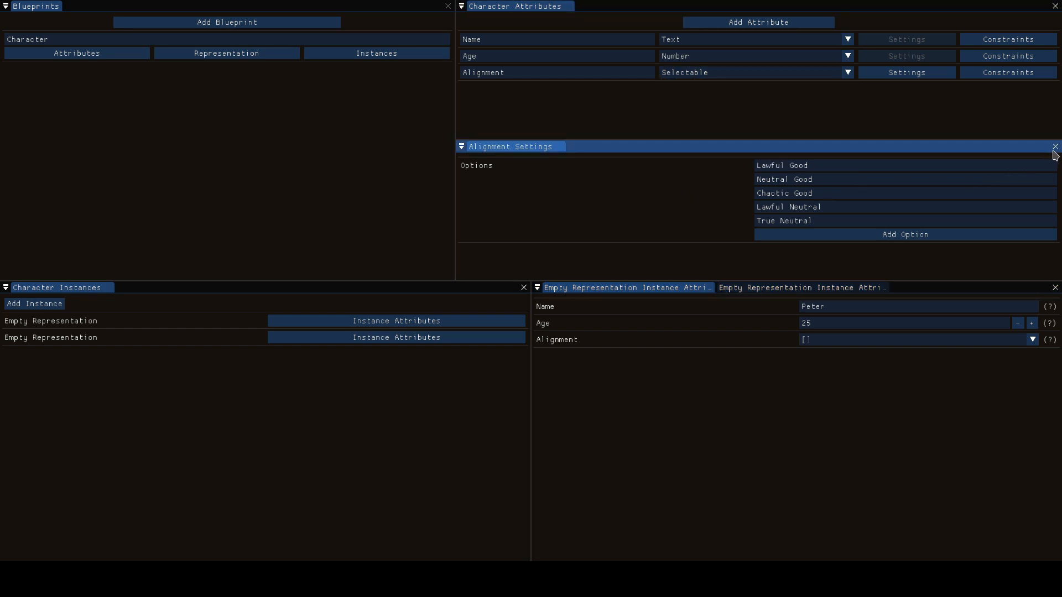
{"action": "left_click", "coordinate": [1054, 147]}
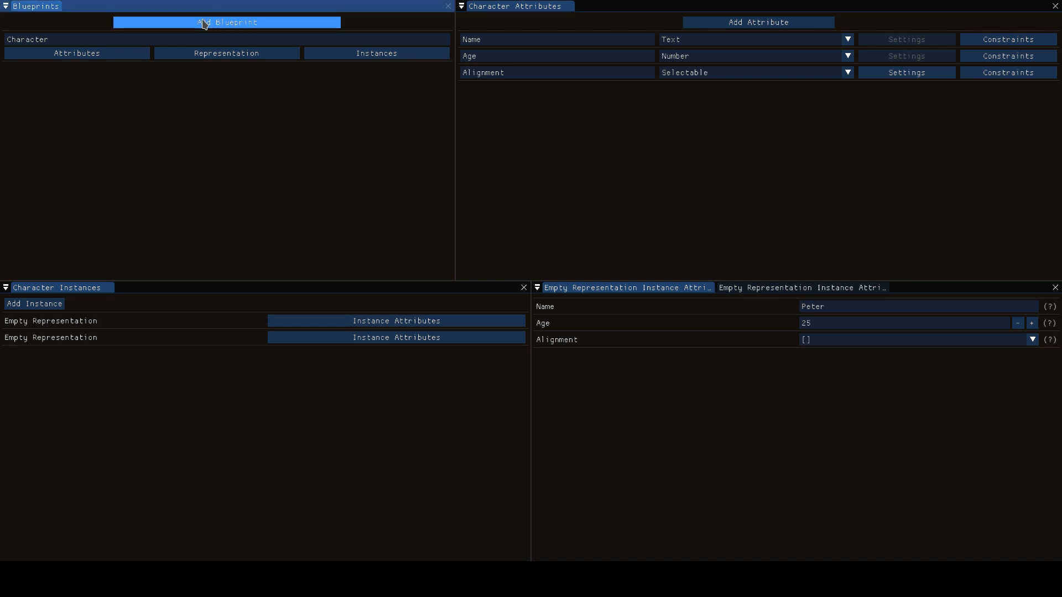
Create a blueprint named Weapon with a Name text attribute and a Damage Value number attribute
{"action": "left_click", "coordinate": [225, 22]}
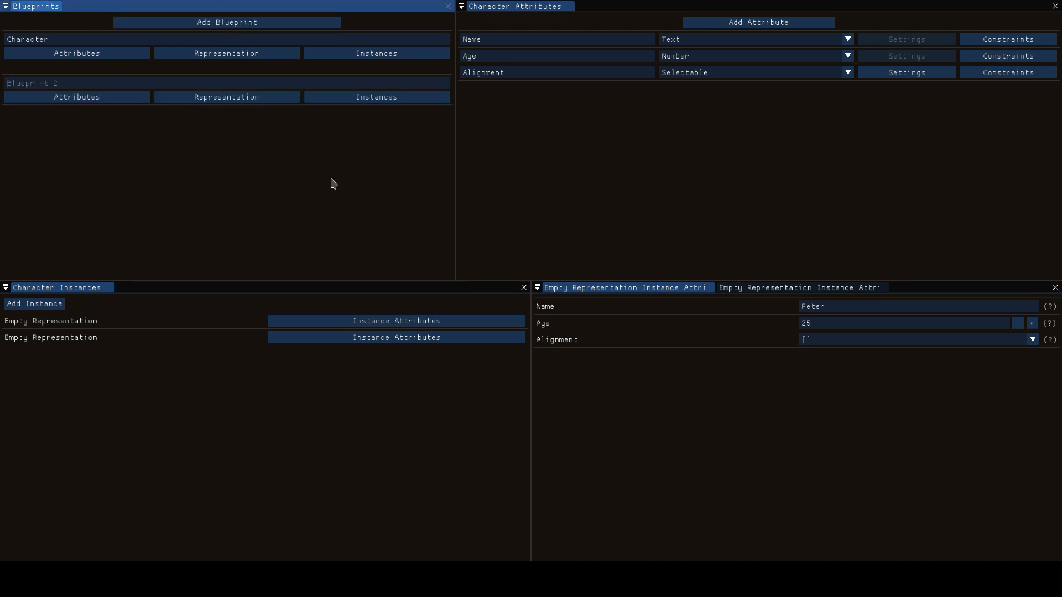
{"action": "type", "text": "Weapon"}
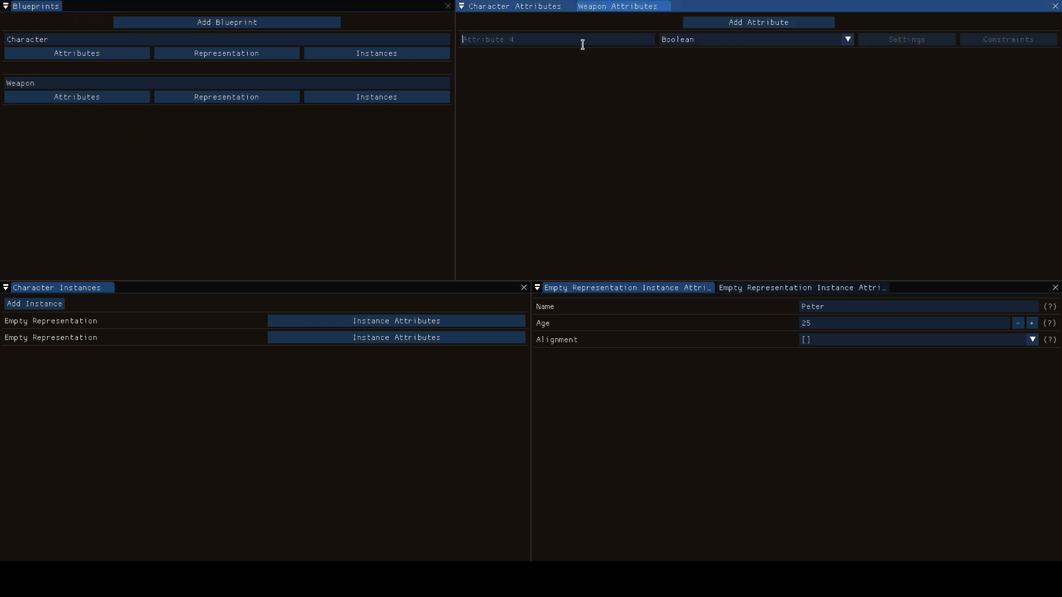
{"action": "left_click", "coordinate": [846, 39]}
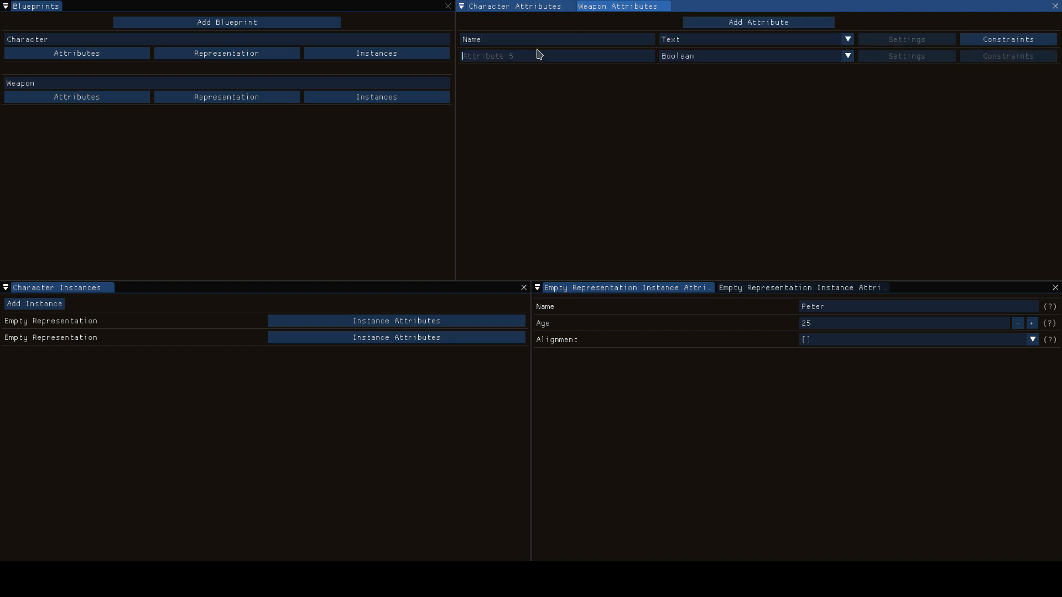
{"action": "type", "text": "Damage Value"}
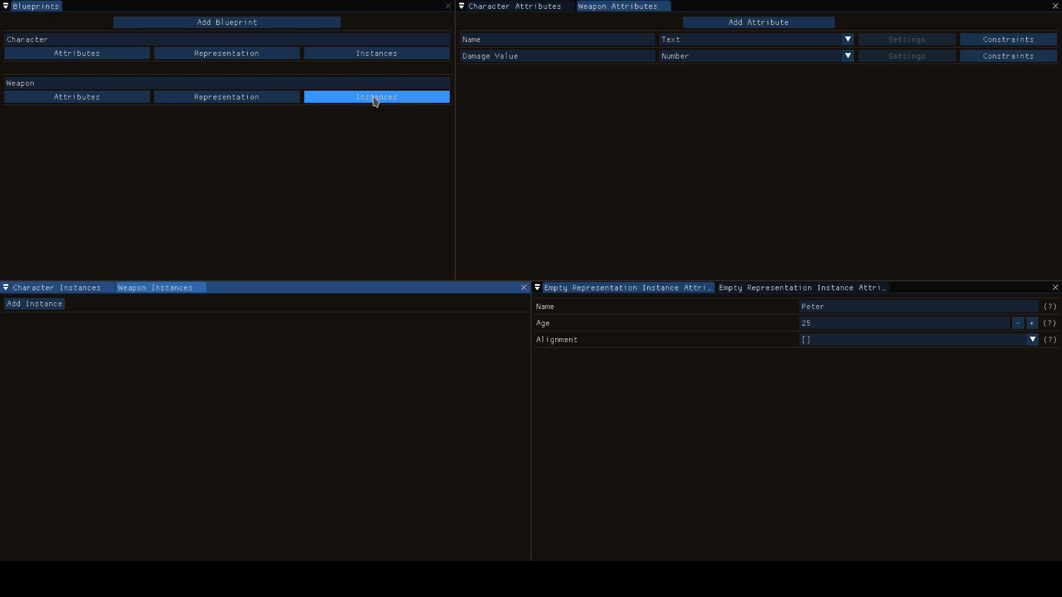
Add Weapon instances Spear (damage 15) and Knife (damage 12), then return to Character's attributes
{"action": "left_click", "coordinate": [376, 97]}
{"action": "type", "text": "12"}
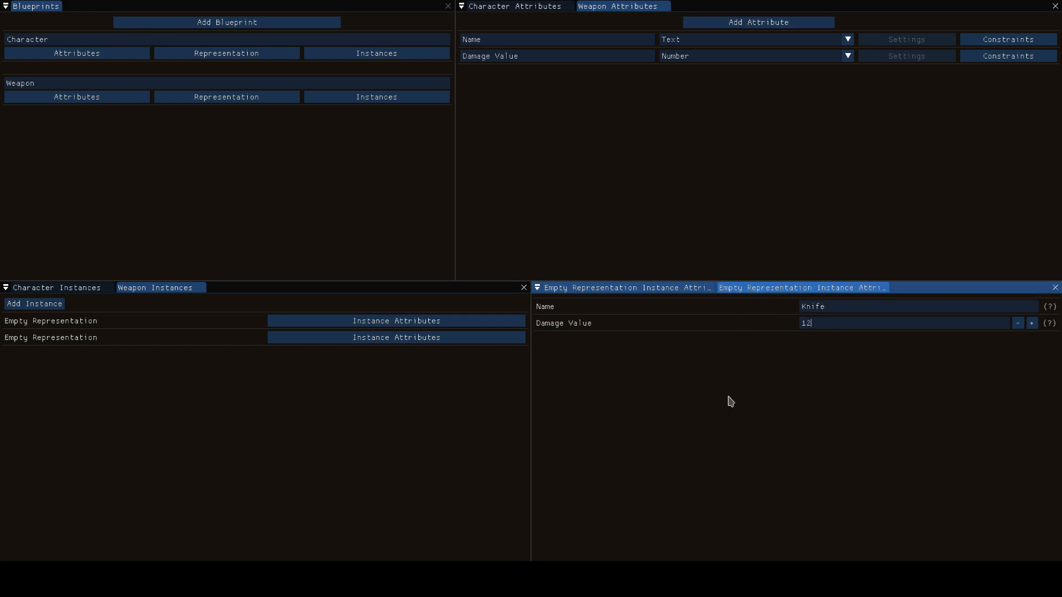
{"action": "left_click", "coordinate": [575, 288]}
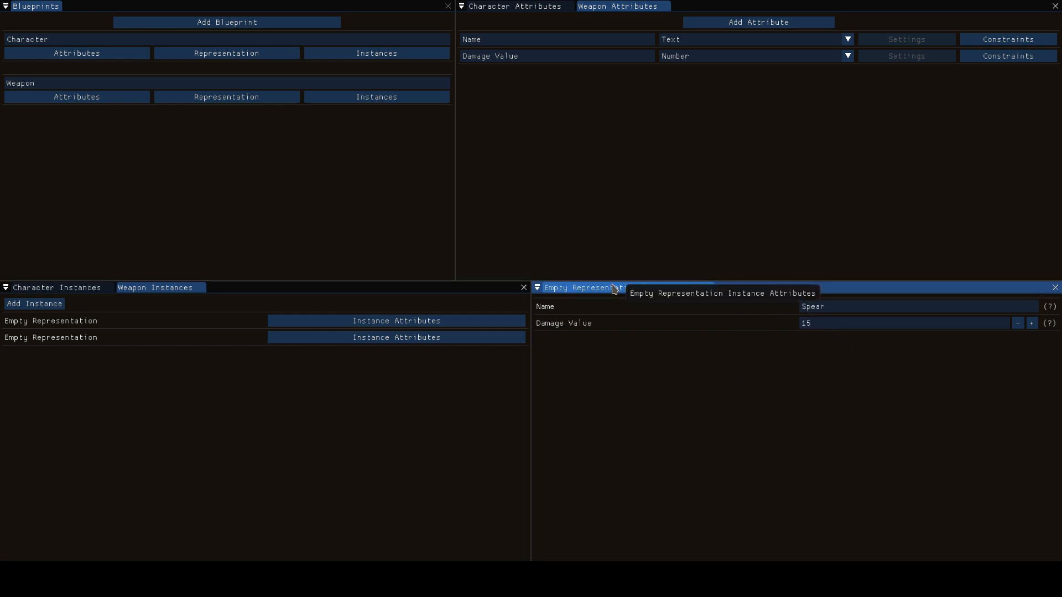
{"action": "mouse_move", "coordinate": [723, 339]}
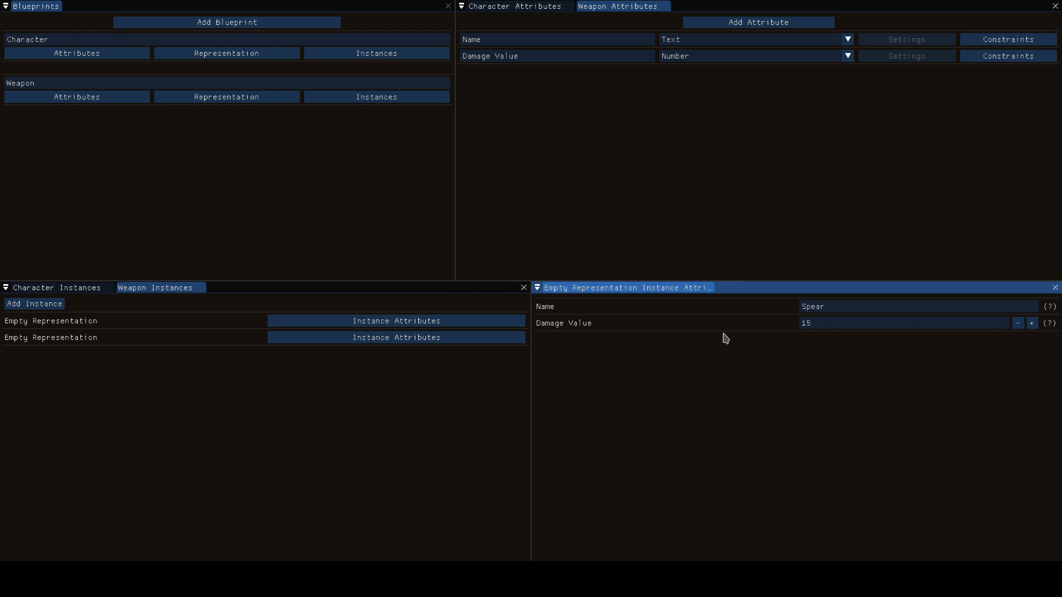
{"action": "mouse_move", "coordinate": [580, 300]}
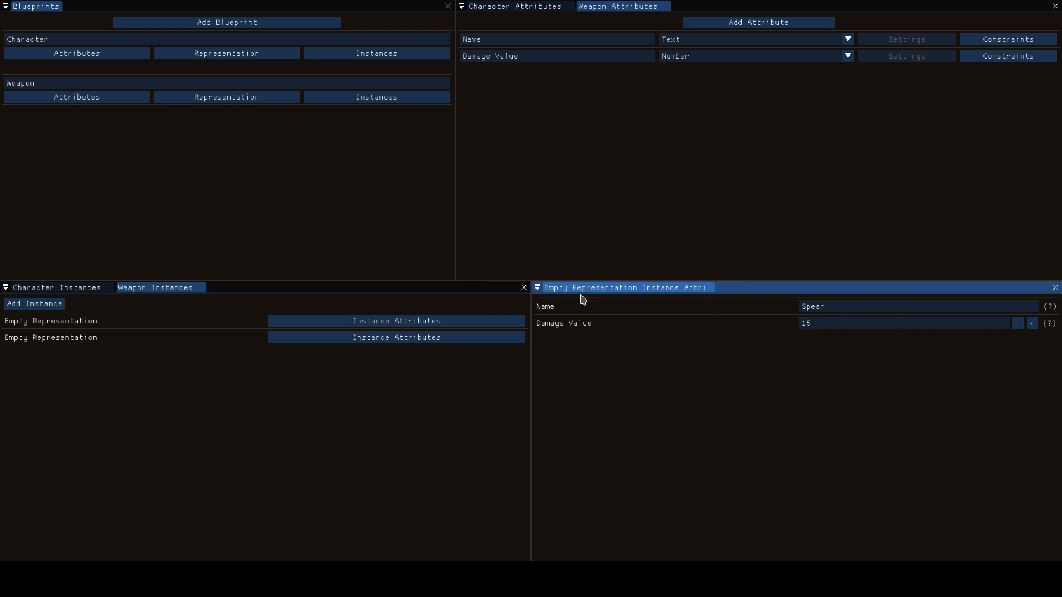
{"action": "left_click", "coordinate": [77, 53]}
{"action": "type", "text": "Weapo"}
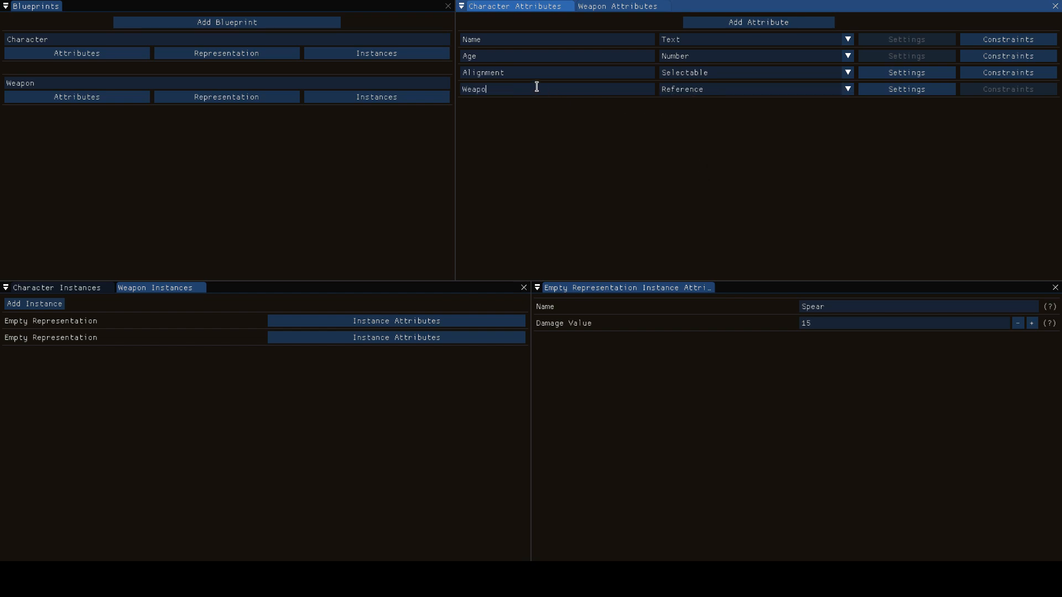
Name Character's new Reference attribute Weapon and show its settings for the referenced blueprint
{"action": "left_click", "coordinate": [905, 88]}
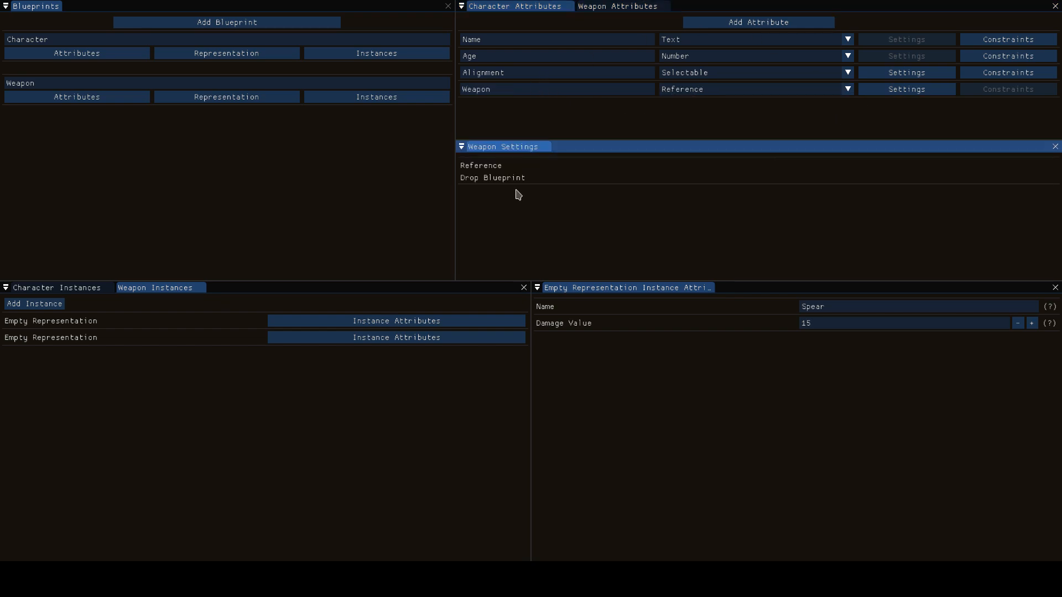
{"action": "mouse_move", "coordinate": [476, 176]}
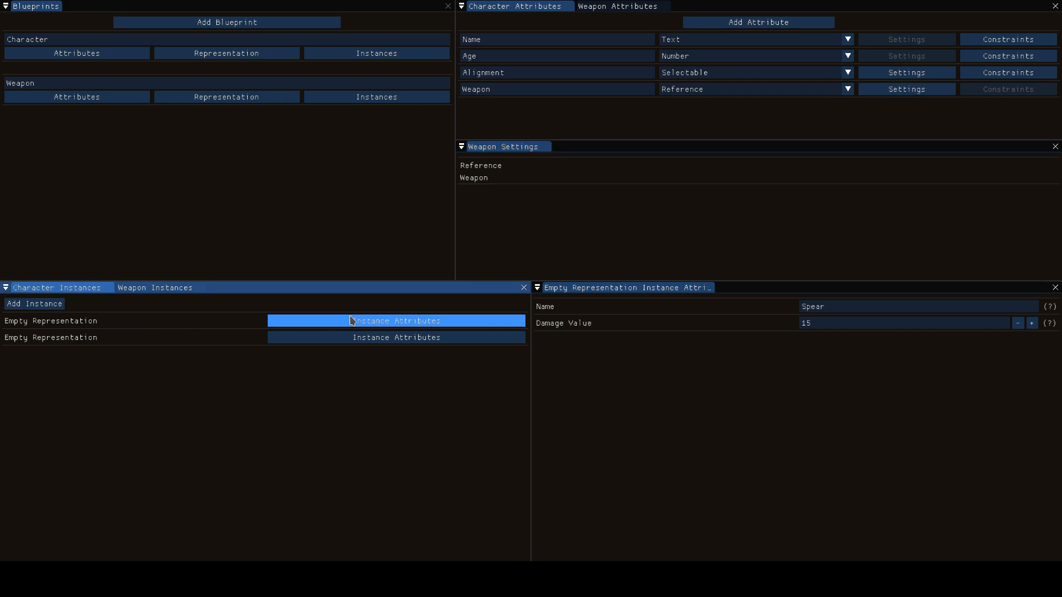
Show the first character instance's attributes, including its new empty Weapon slot
{"action": "left_click", "coordinate": [396, 321]}
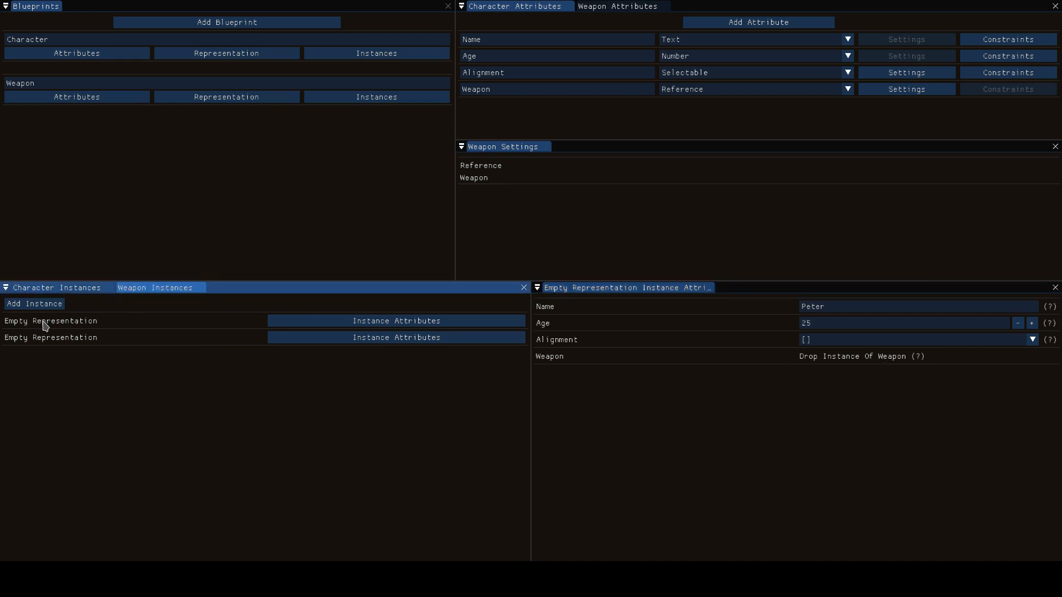
{"action": "mouse_move", "coordinate": [119, 332]}
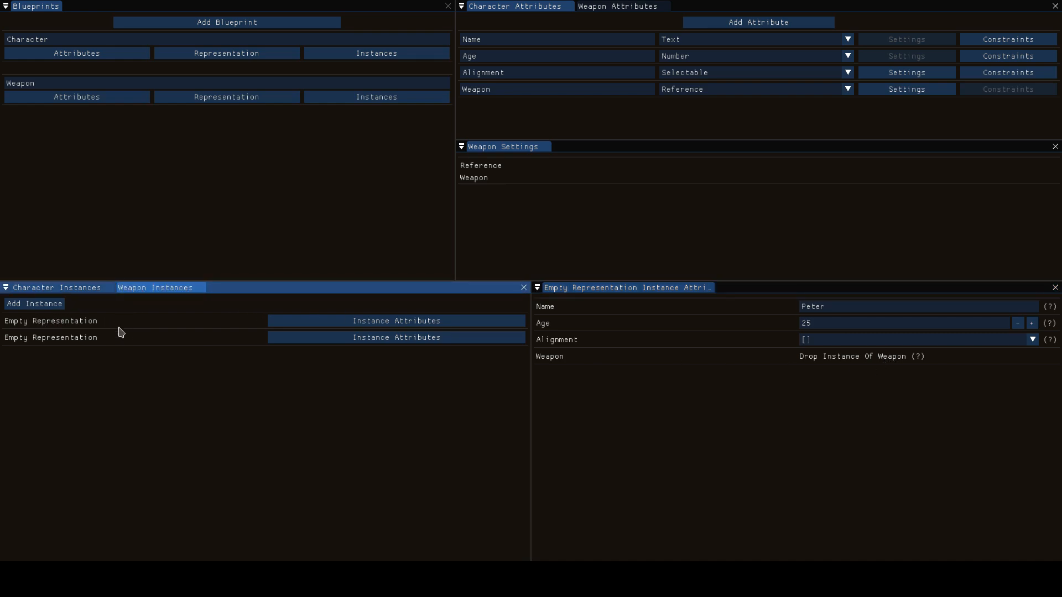
{"action": "mouse_move", "coordinate": [107, 336]}
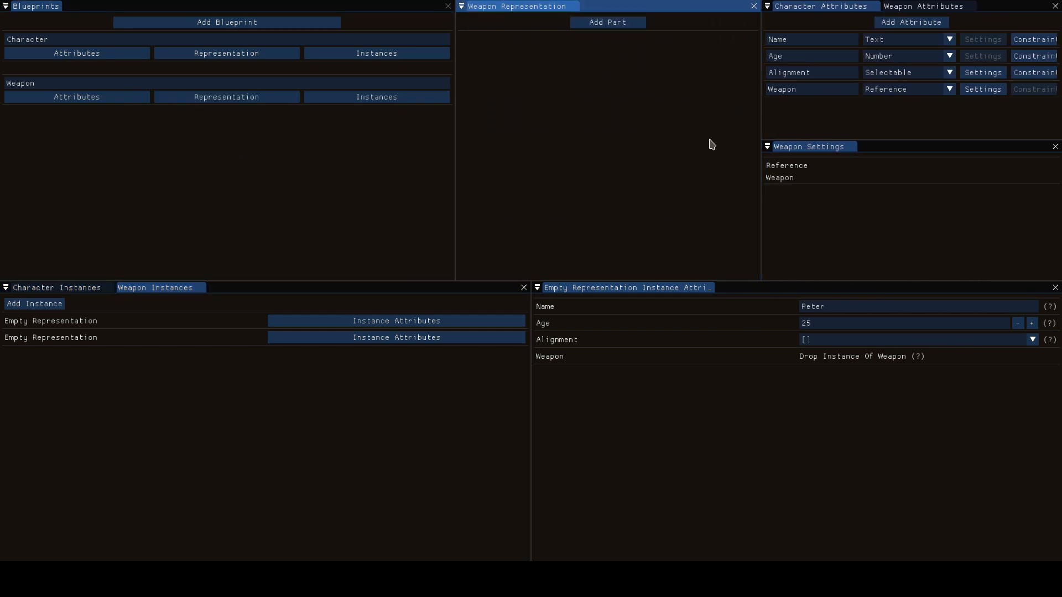
Represent weapons as Name ':' Damage Value, so instances read 'Spear : 15' and 'Knife : 12'
{"action": "left_click", "coordinate": [606, 22]}
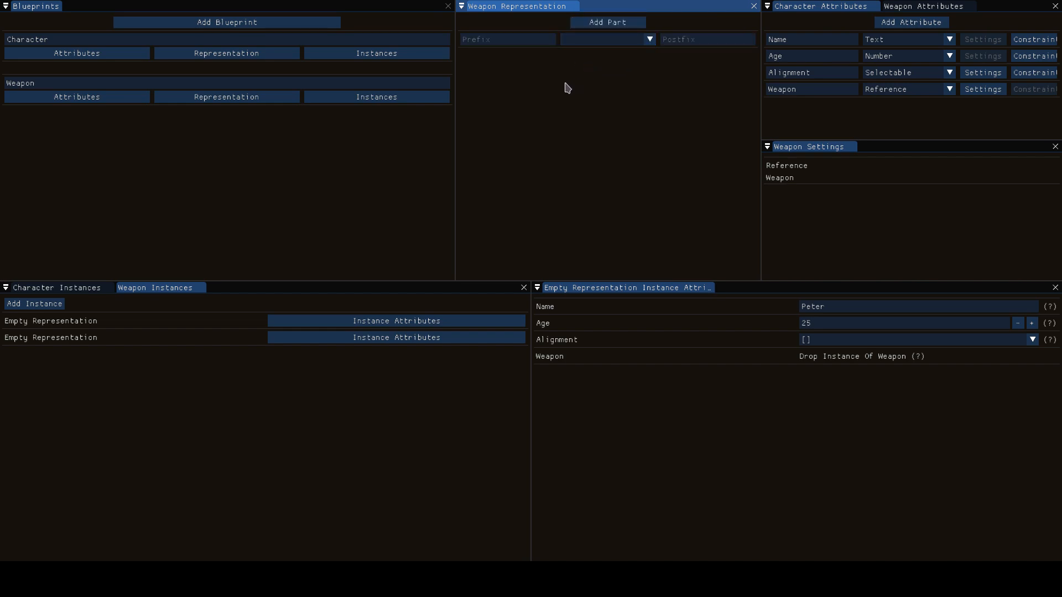
{"action": "left_click", "coordinate": [648, 38]}
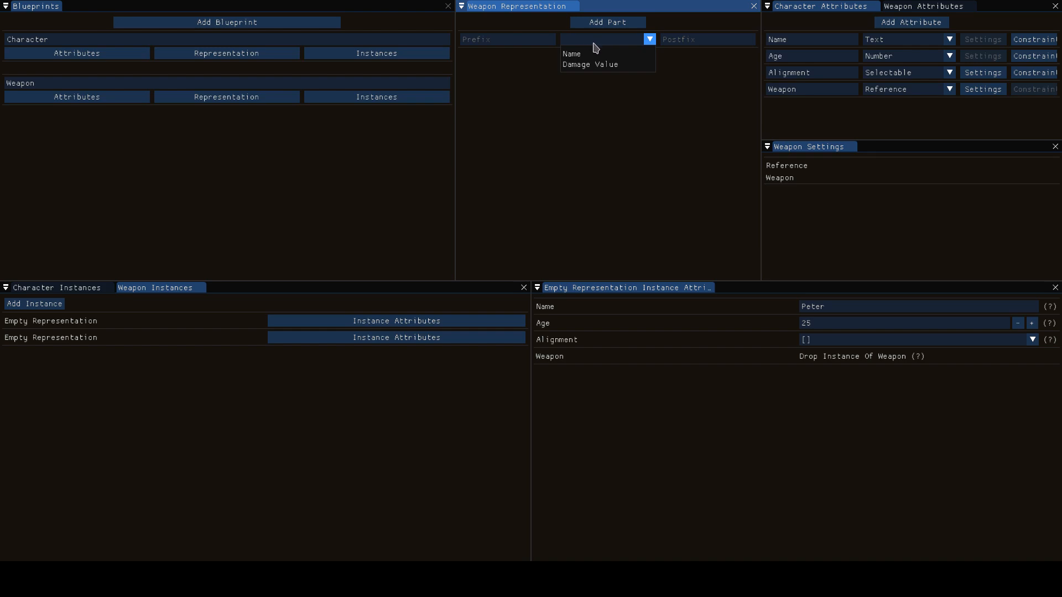
{"action": "mouse_move", "coordinate": [593, 53]}
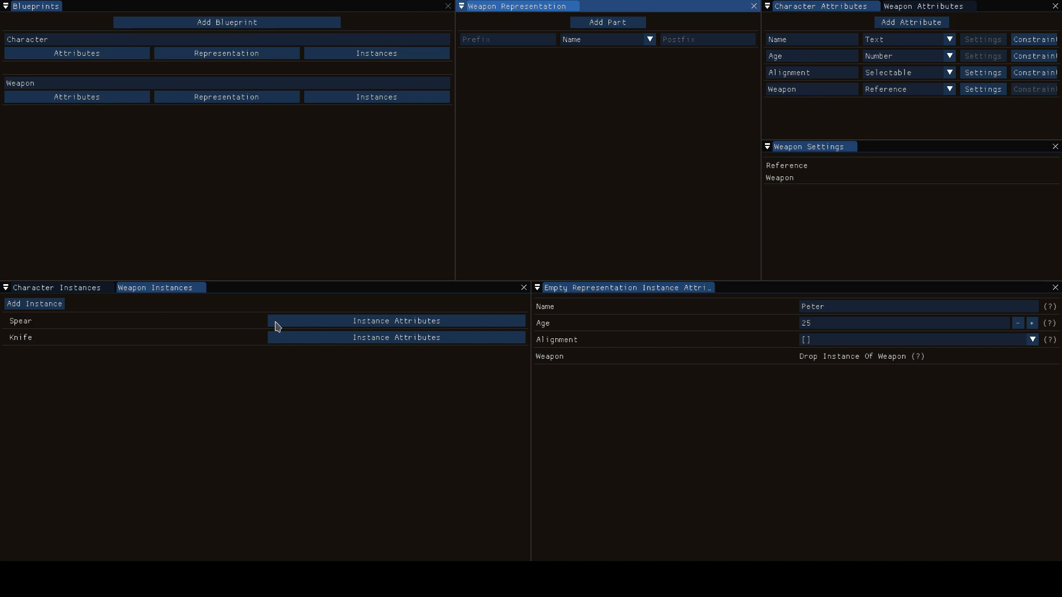
{"action": "left_click", "coordinate": [396, 321]}
{"action": "type", "text": ":"}
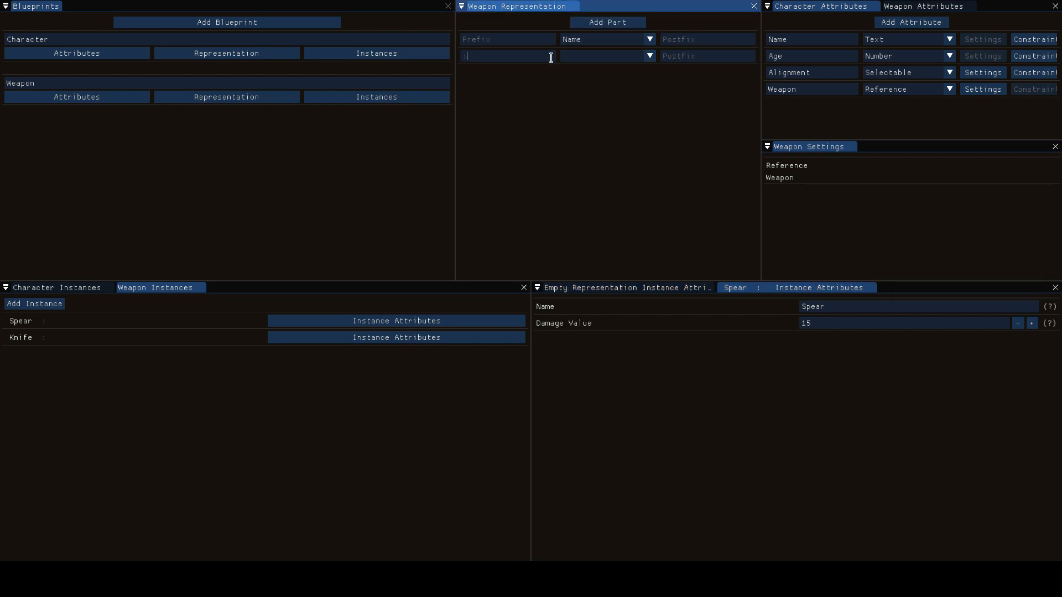
{"action": "left_click", "coordinate": [648, 55]}
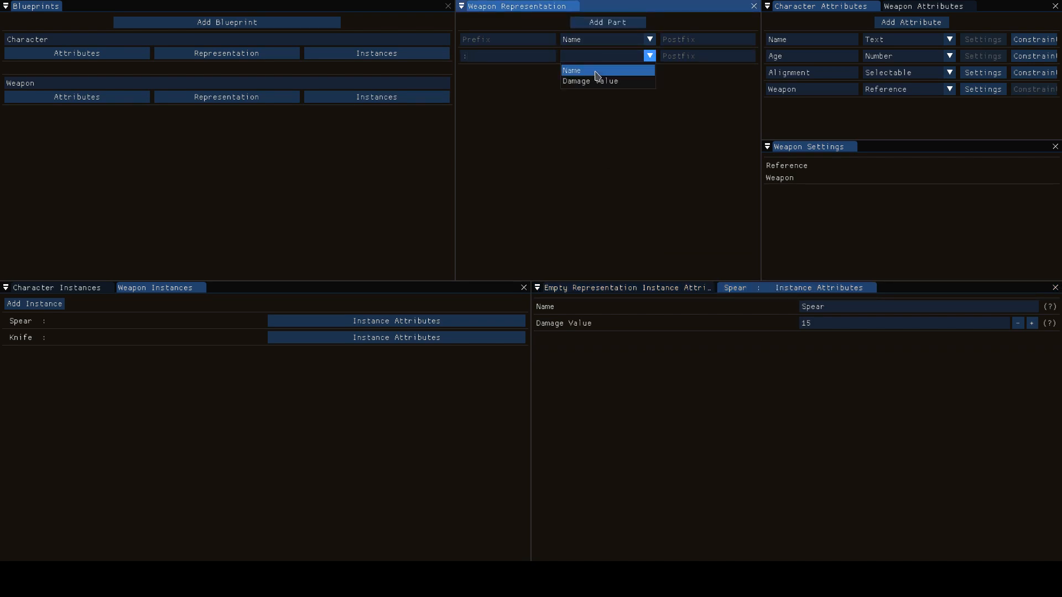
{"action": "left_click", "coordinate": [587, 80]}
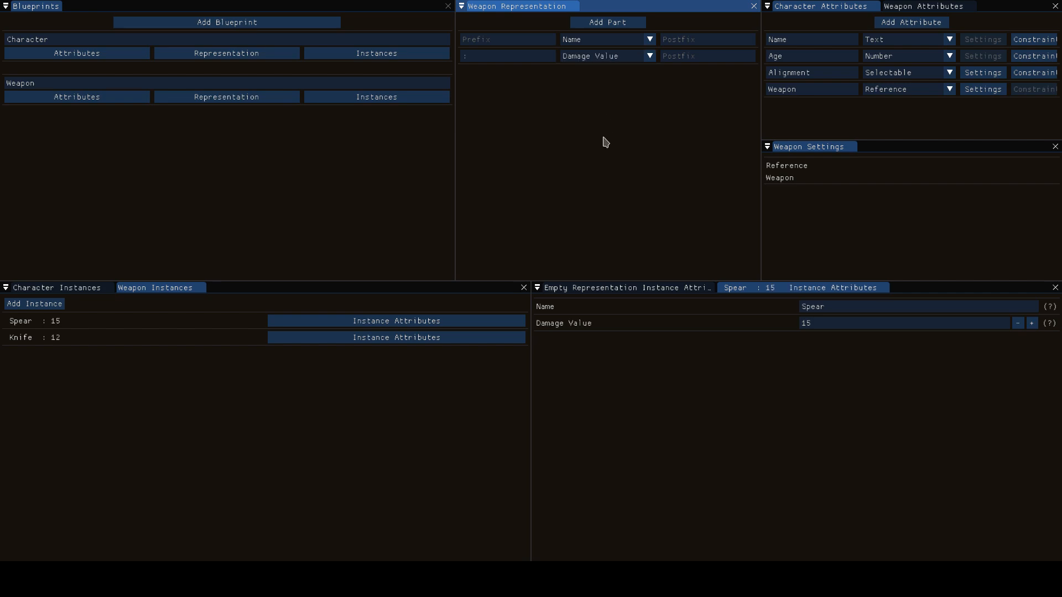
{"action": "mouse_move", "coordinate": [160, 321]}
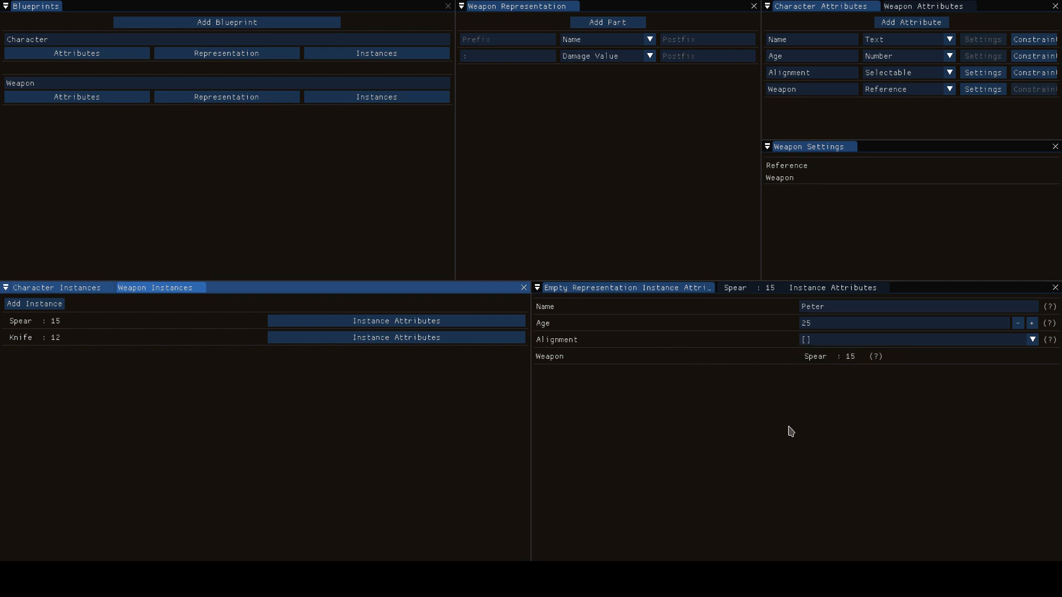
Drag the panel splitter left to widen the Character attributes area
{"action": "left_click", "coordinate": [839, 307]}
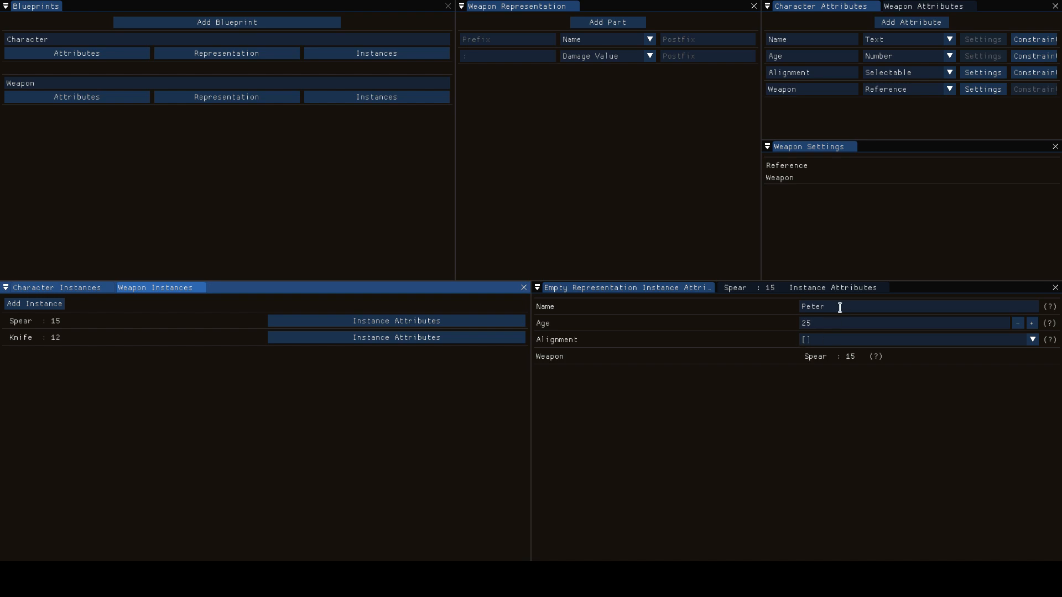
{"action": "mouse_move", "coordinate": [874, 364]}
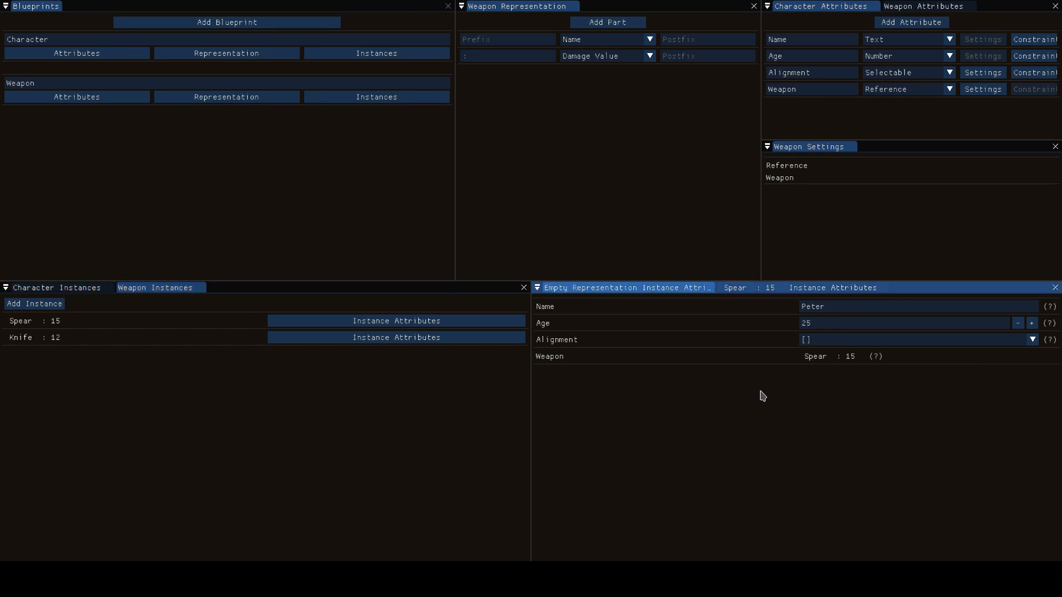
{"action": "mouse_move", "coordinate": [636, 302]}
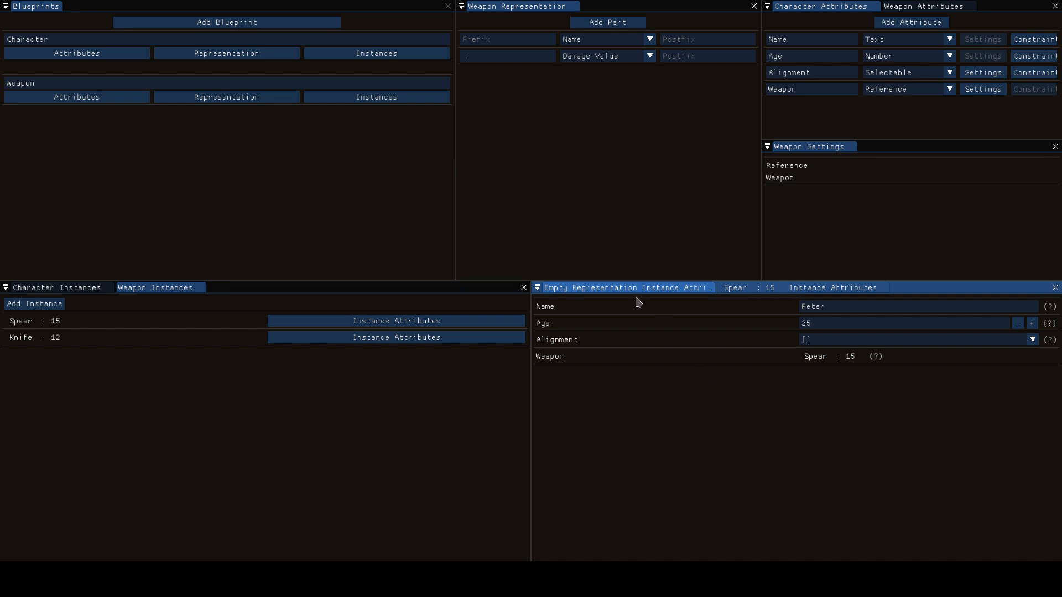
{"action": "mouse_move", "coordinate": [776, 120]}
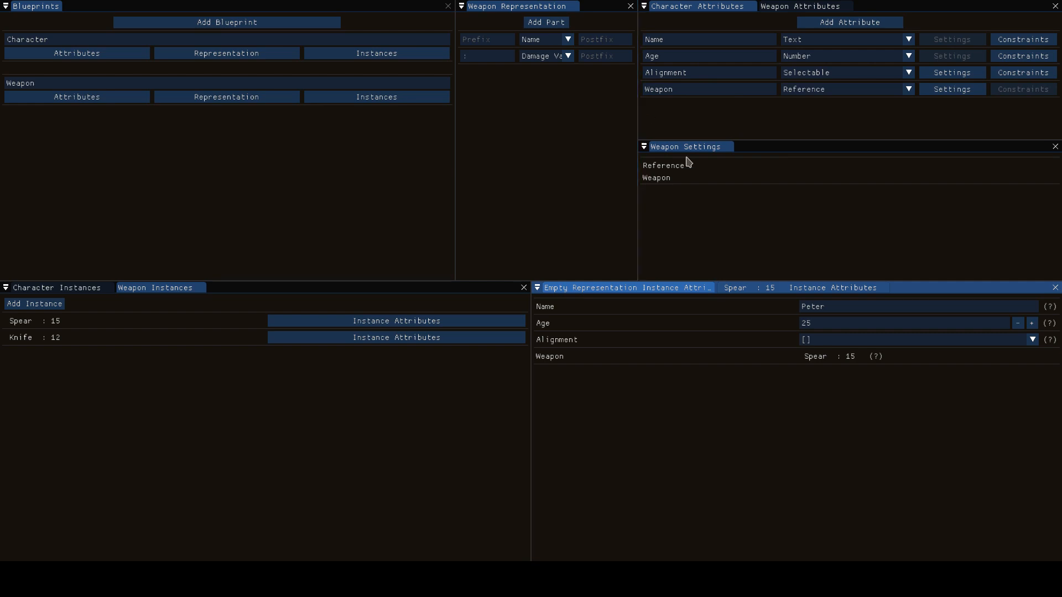
{"action": "mouse_move", "coordinate": [849, 123]}
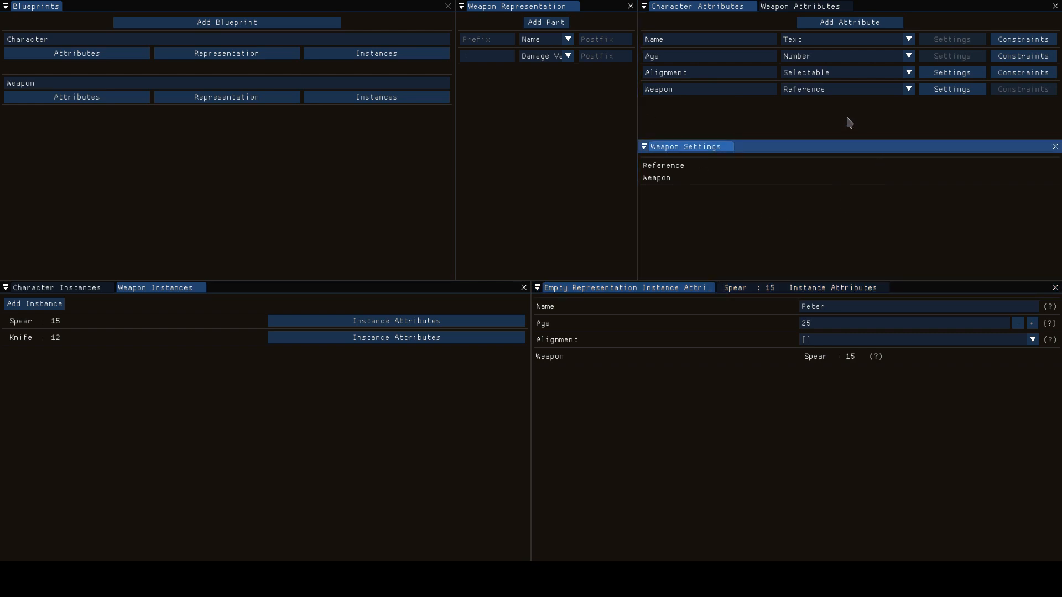
Change Weapon's type to ReferenceList and remove Knife so Peter's list holds only 'Spear : 15'
{"action": "left_click", "coordinate": [907, 88]}
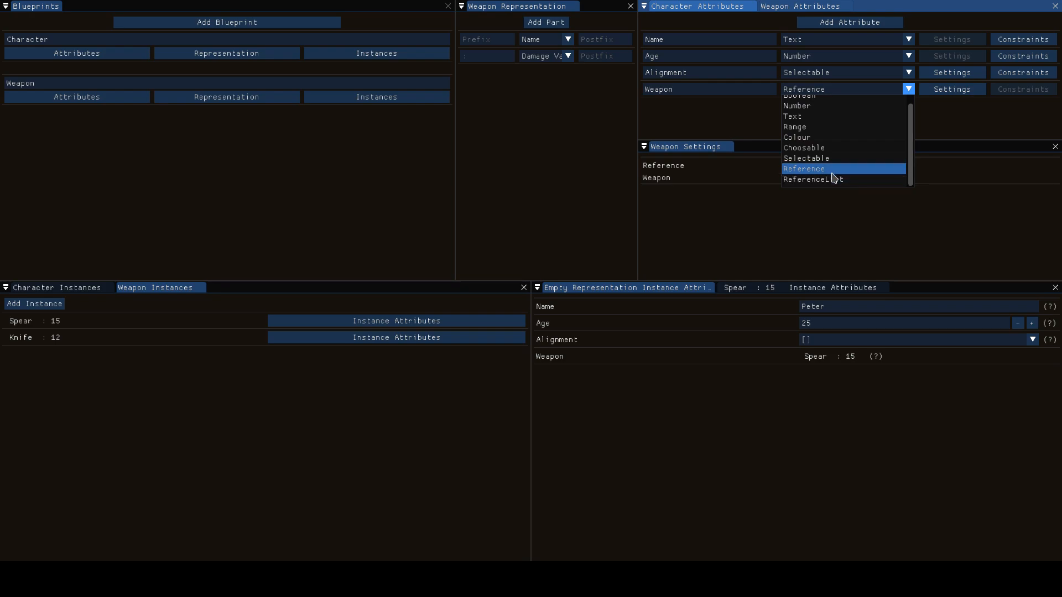
{"action": "mouse_move", "coordinate": [836, 134]}
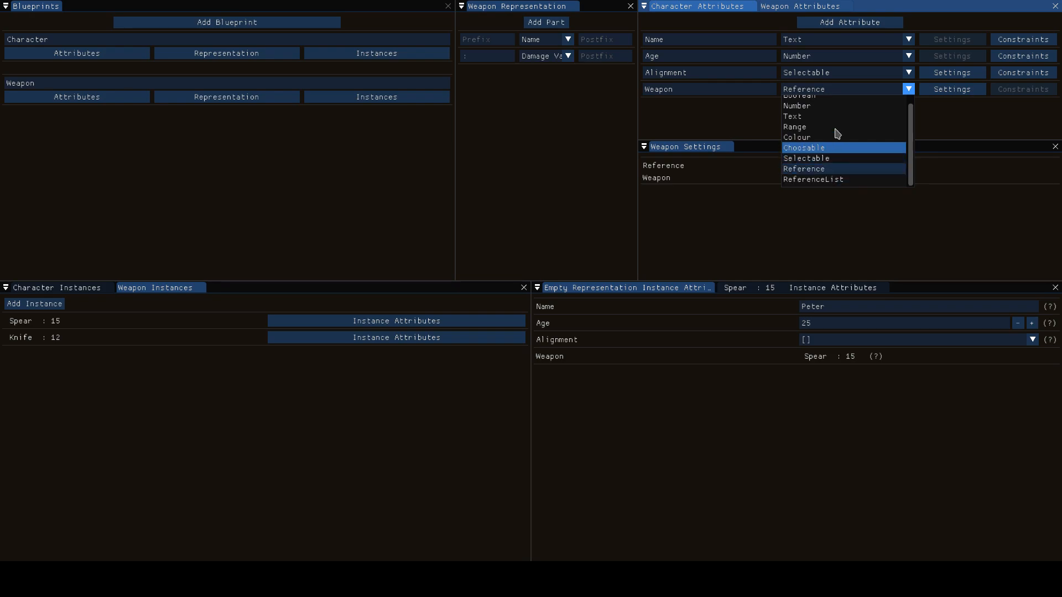
{"action": "left_click", "coordinate": [804, 168]}
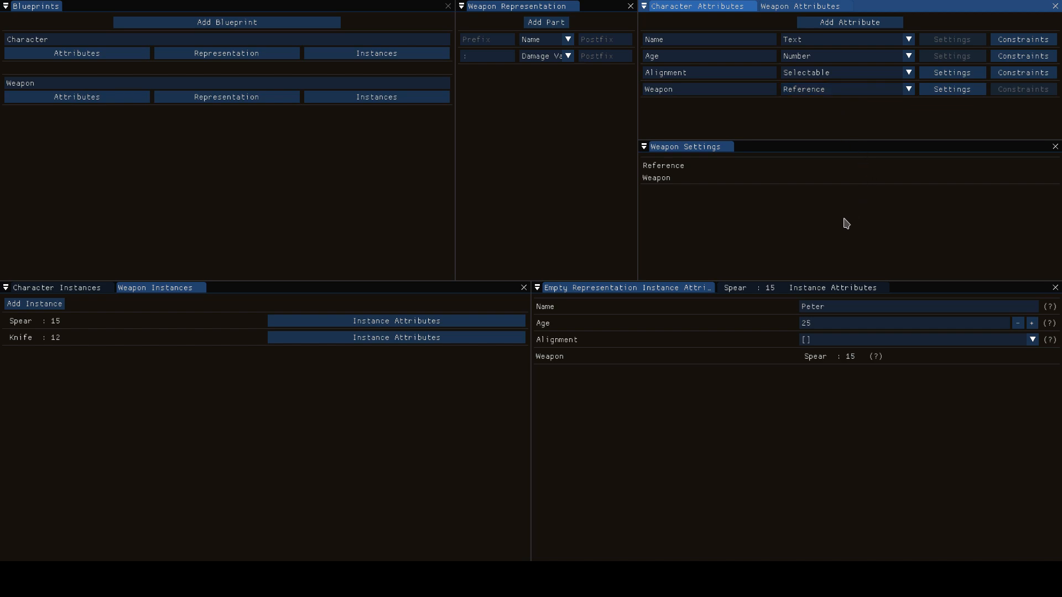
{"action": "left_click", "coordinate": [908, 88]}
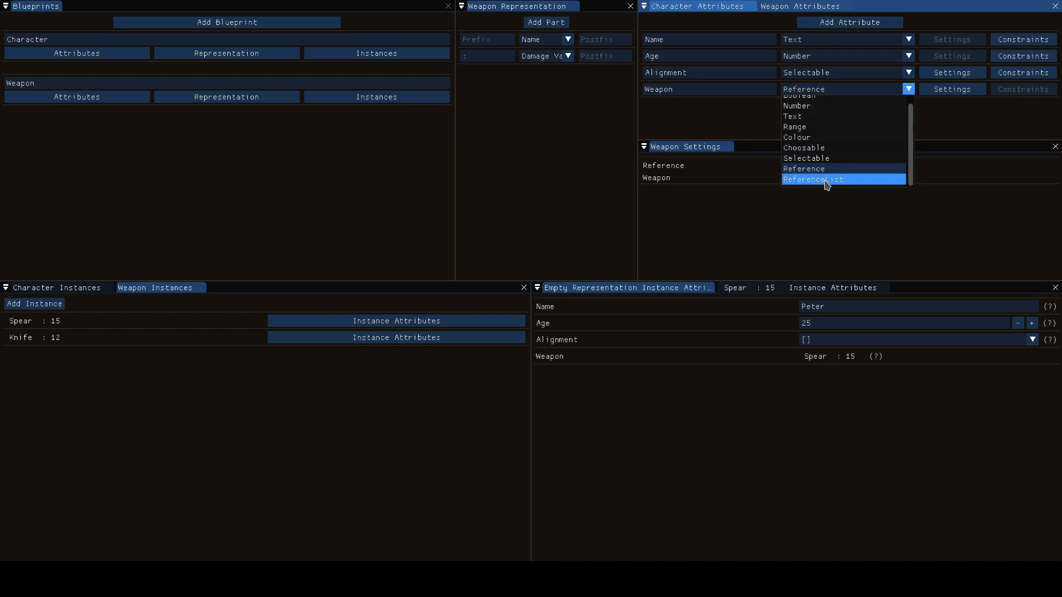
{"action": "left_click", "coordinate": [813, 179]}
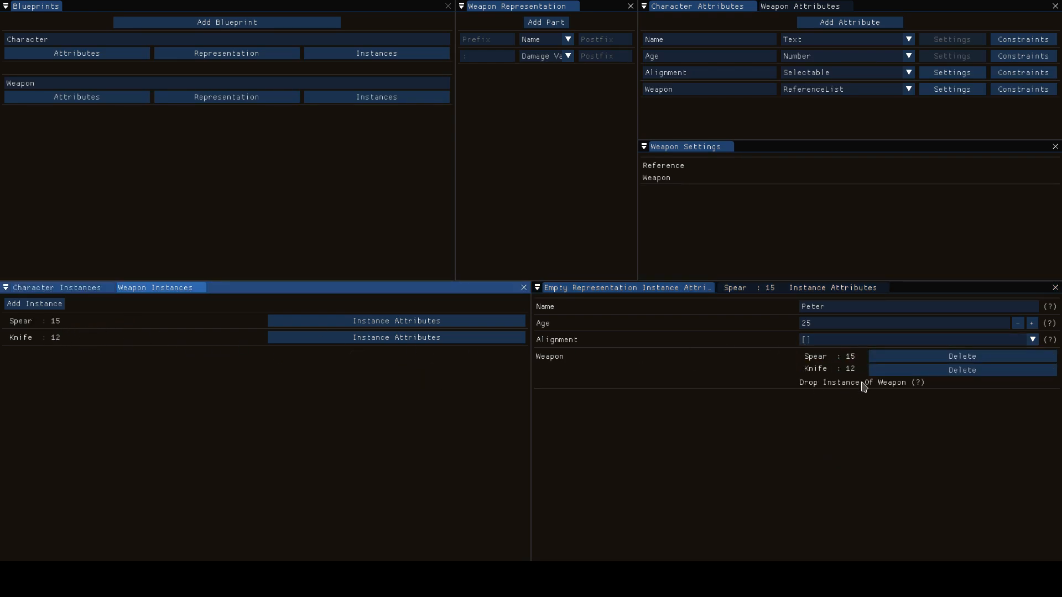
{"action": "left_click", "coordinate": [961, 371]}
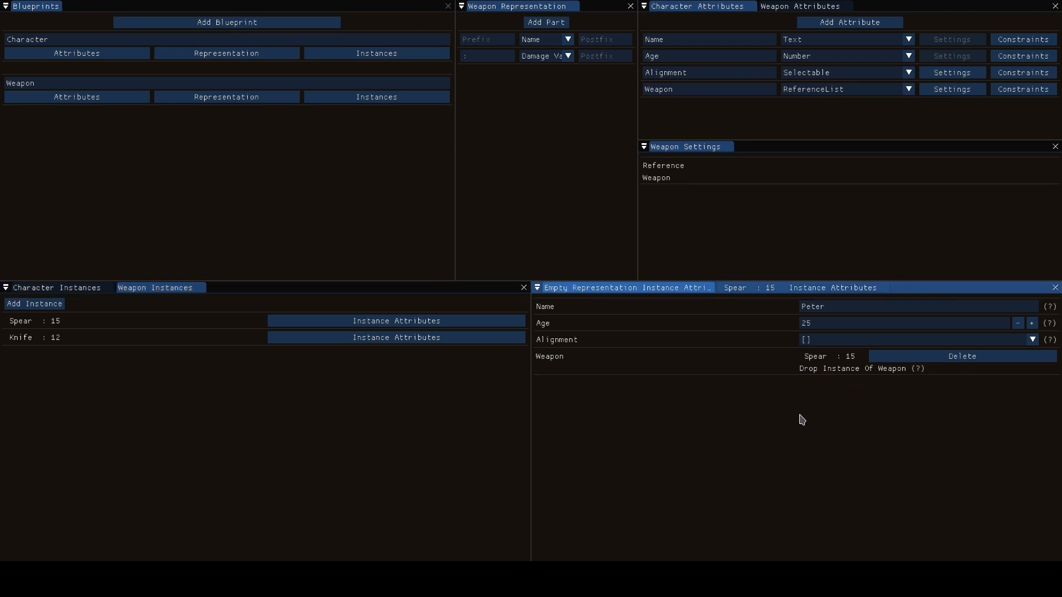
{"action": "mouse_move", "coordinate": [802, 140]}
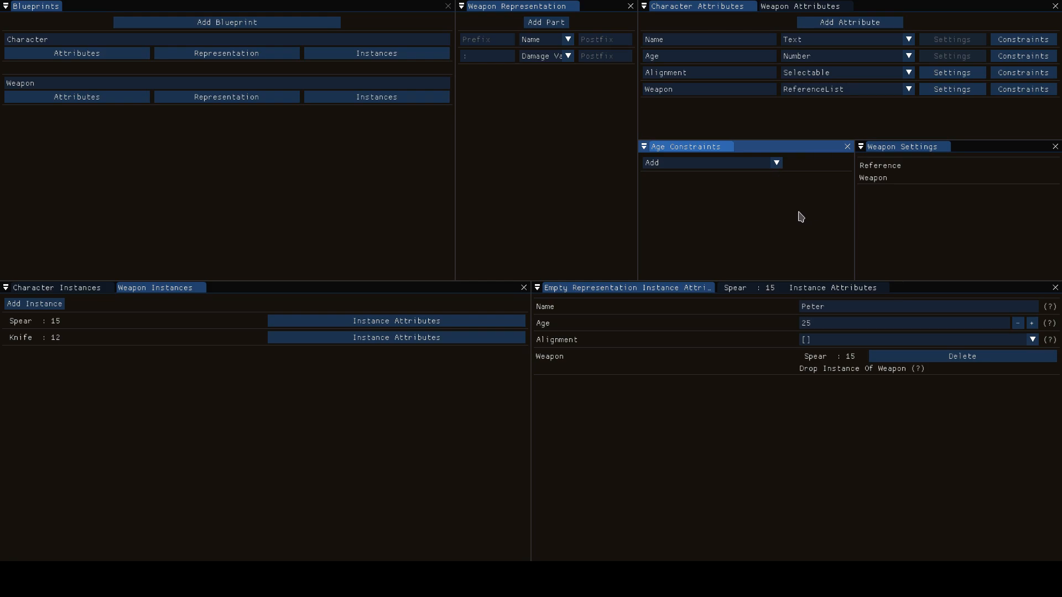
Give Age a Minimum constraint of 0 and enter -15 as Peter's Age, flagged invalid
{"action": "left_click", "coordinate": [710, 163]}
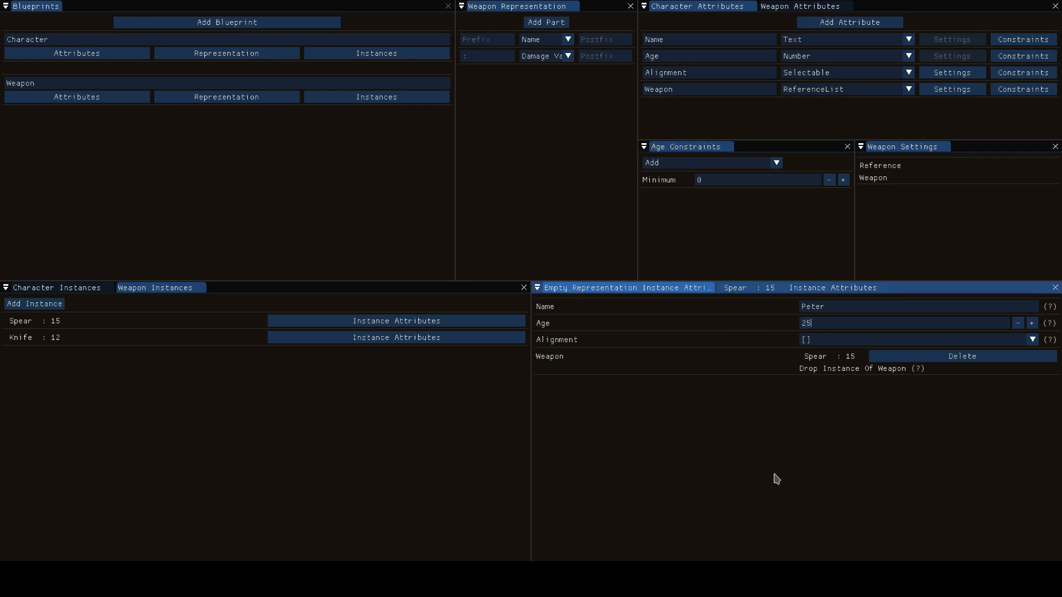
{"action": "type", "text": "-15"}
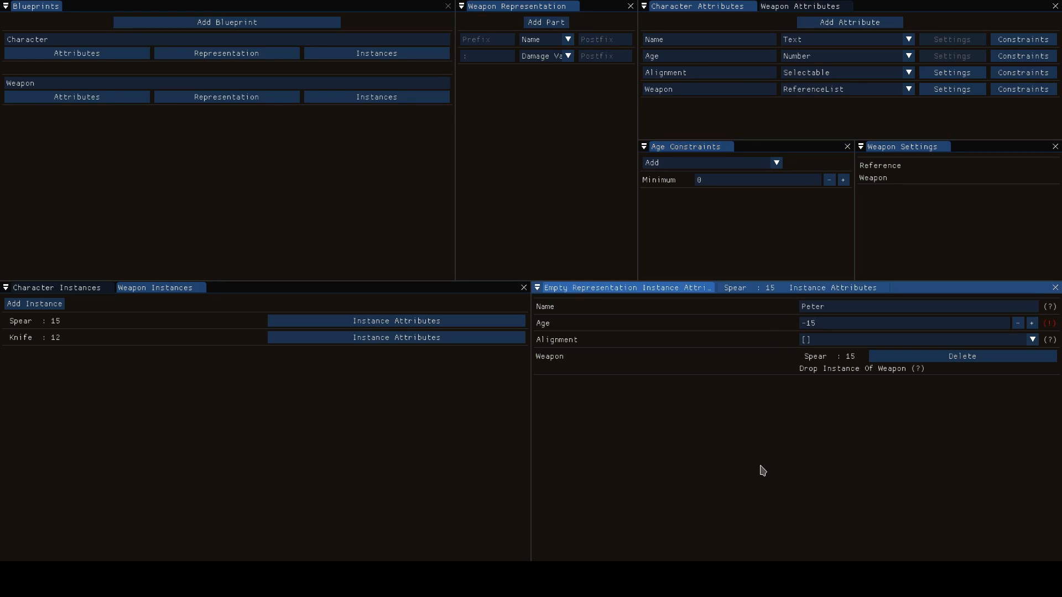
{"action": "mouse_move", "coordinate": [1052, 327]}
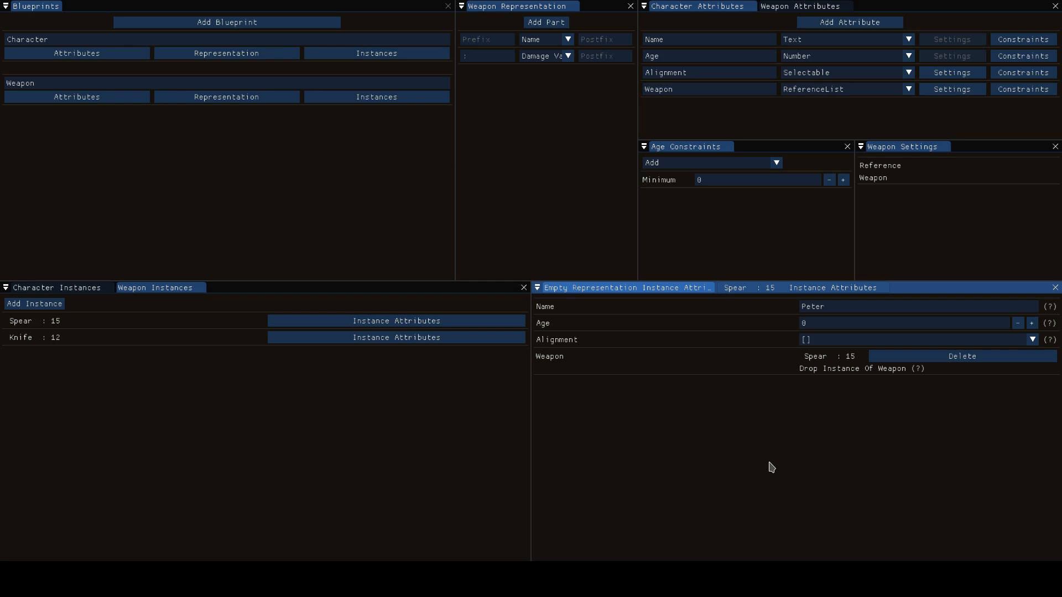
{"action": "mouse_move", "coordinate": [517, 236]}
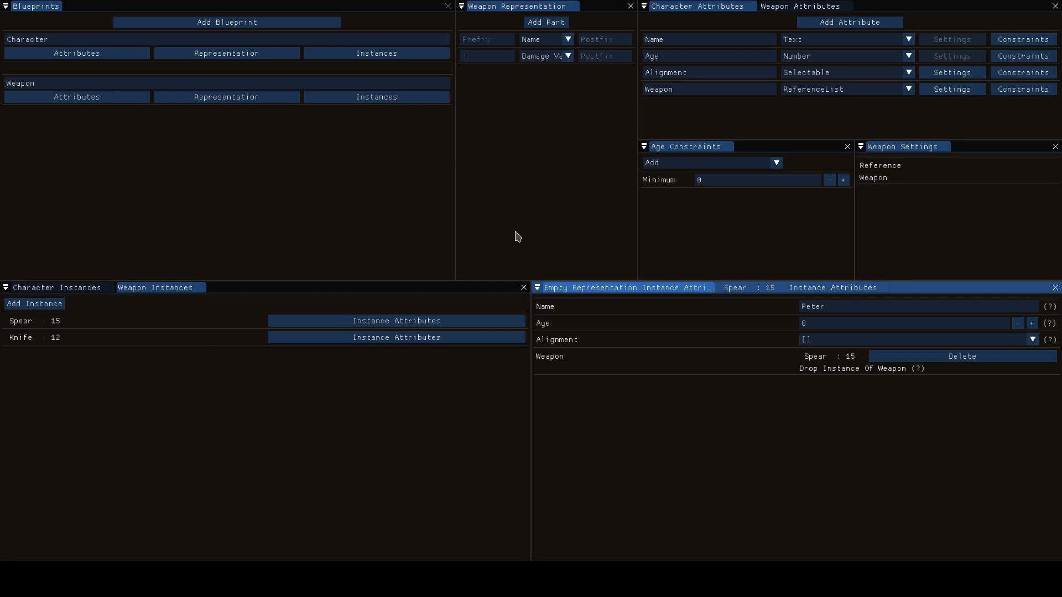